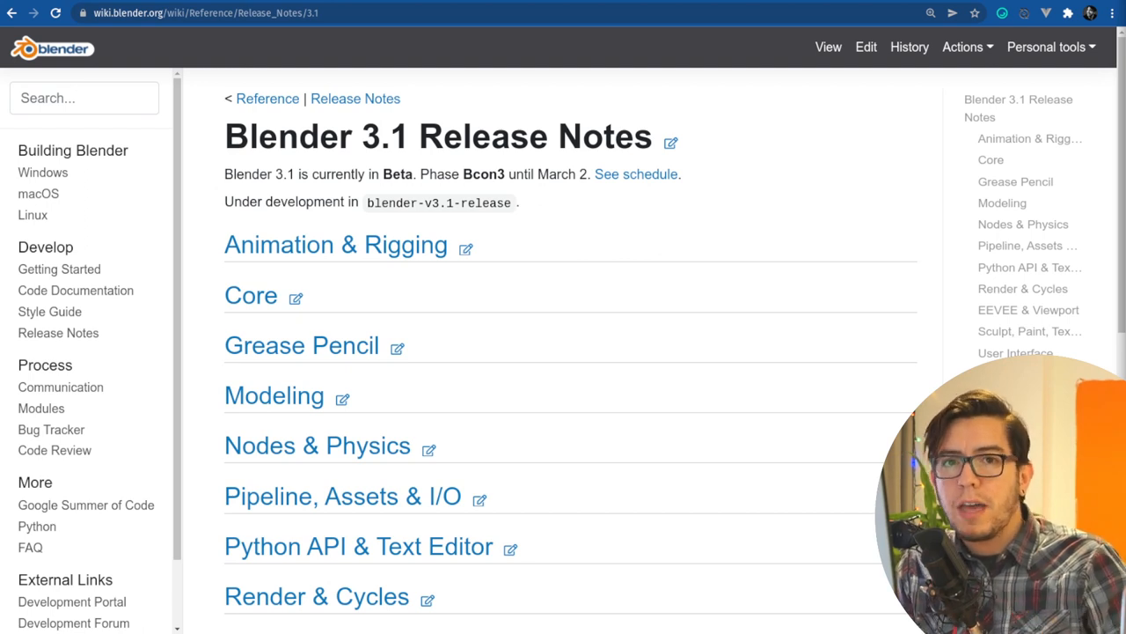
mouse_move(862, 256)
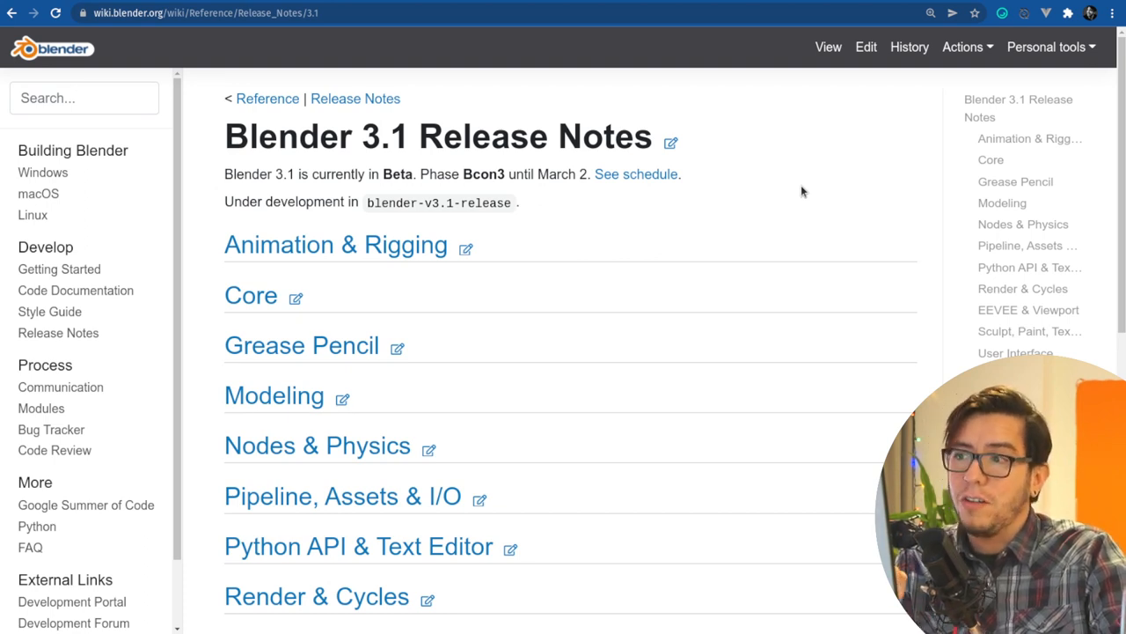
mouse_move(768, 166)
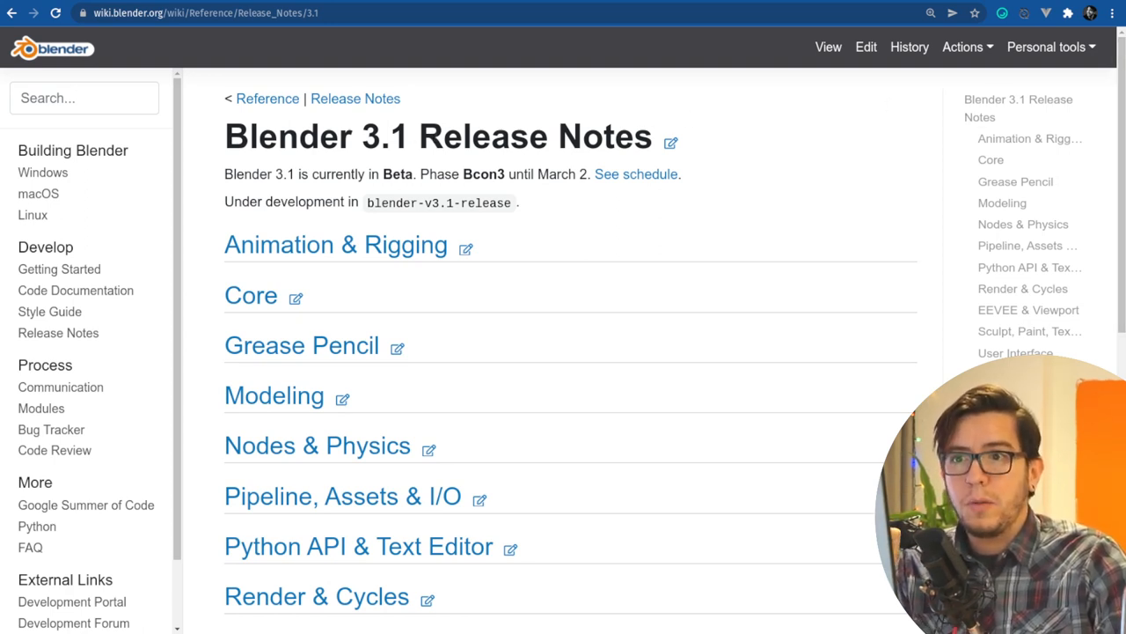
Navigate to the Add-on key requirements list and select the Amaranth add-on name
scroll("down", 3)
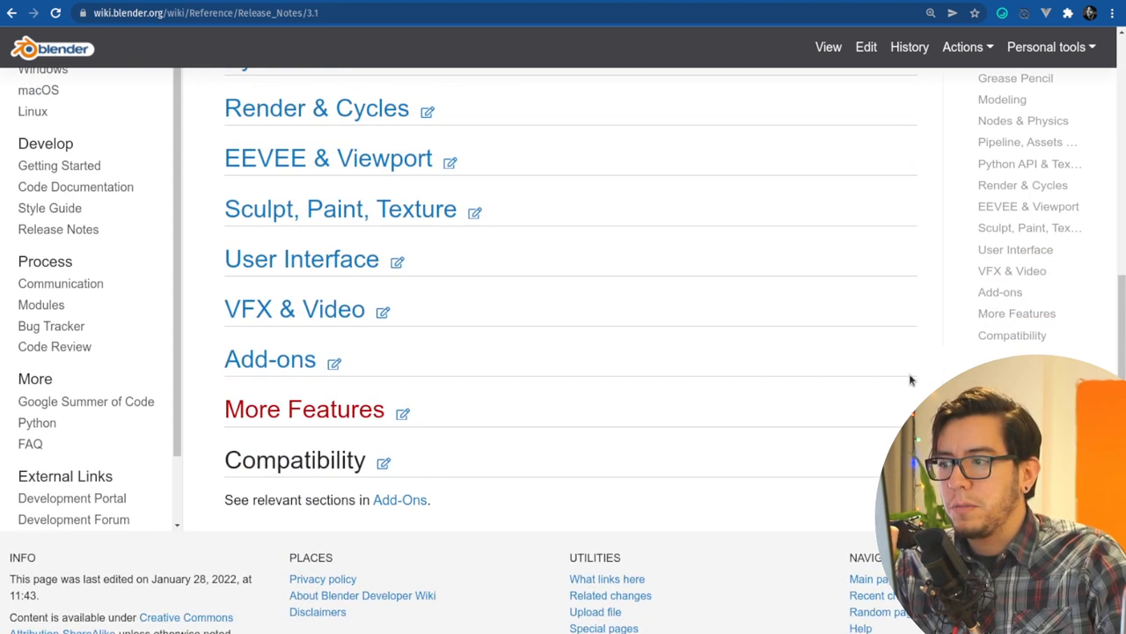
left_click(271, 359)
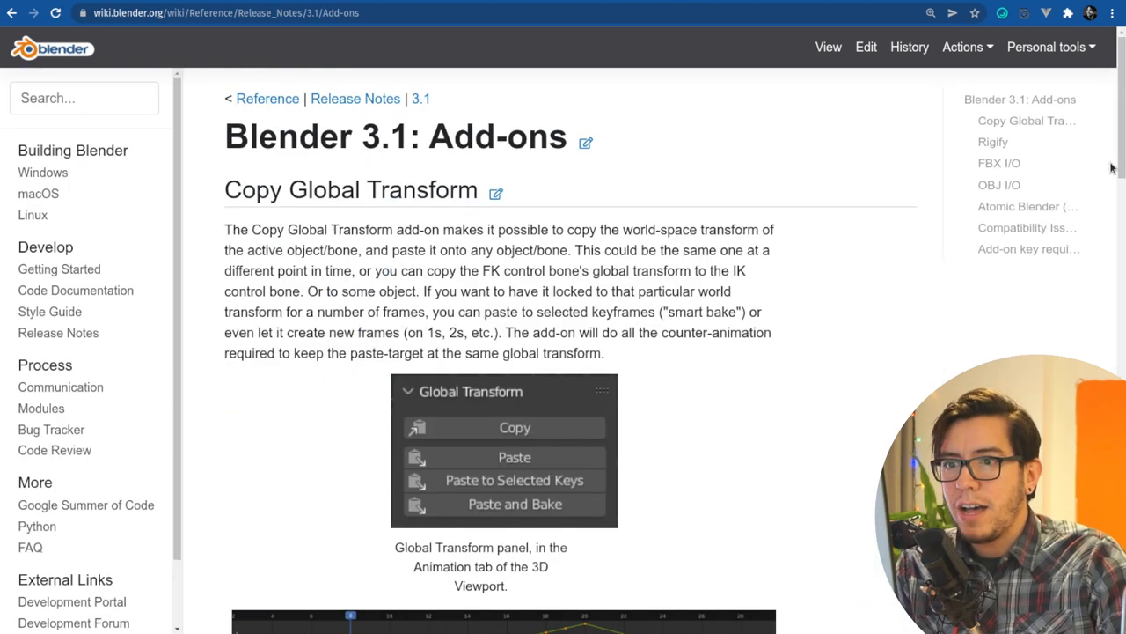
scroll("down", 3)
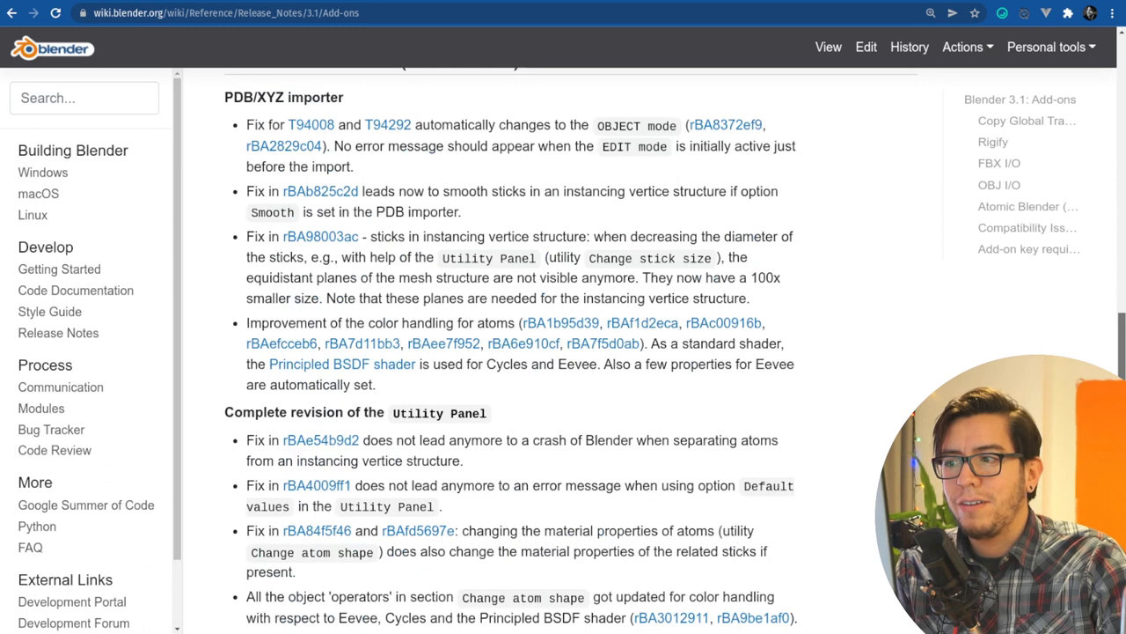
scroll("down", 3)
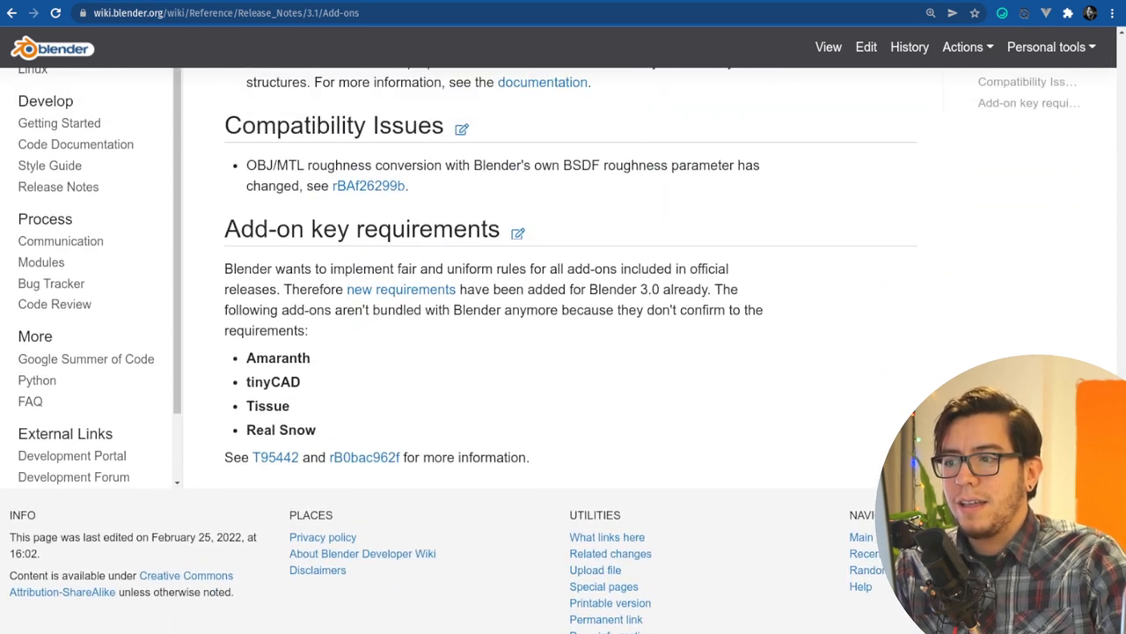
scroll("down", 3)
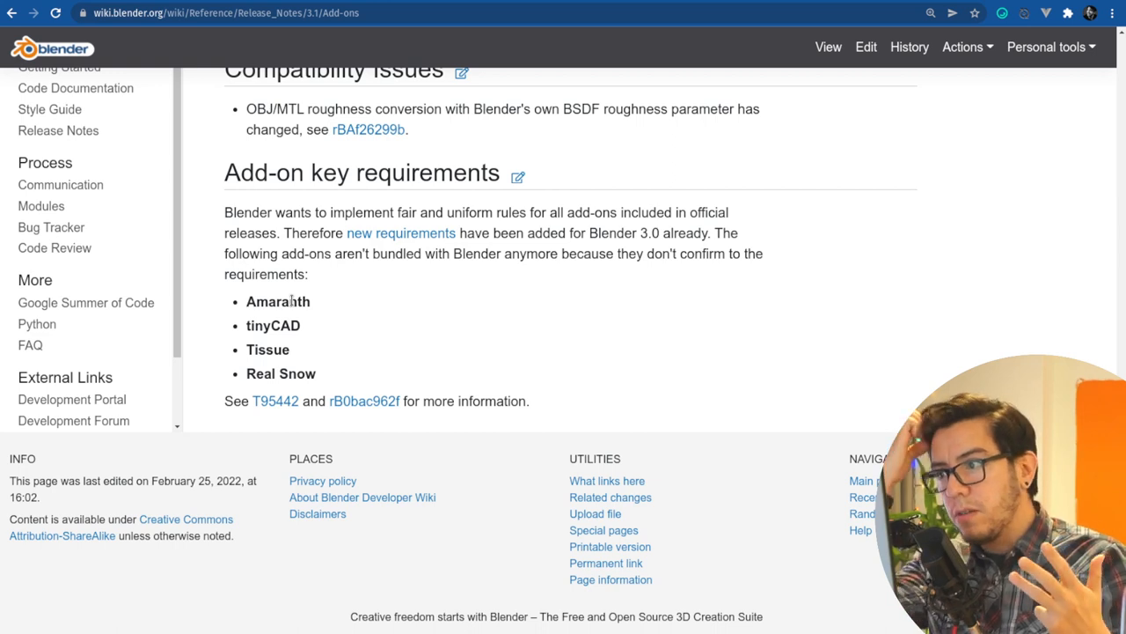
mouse_move(345, 320)
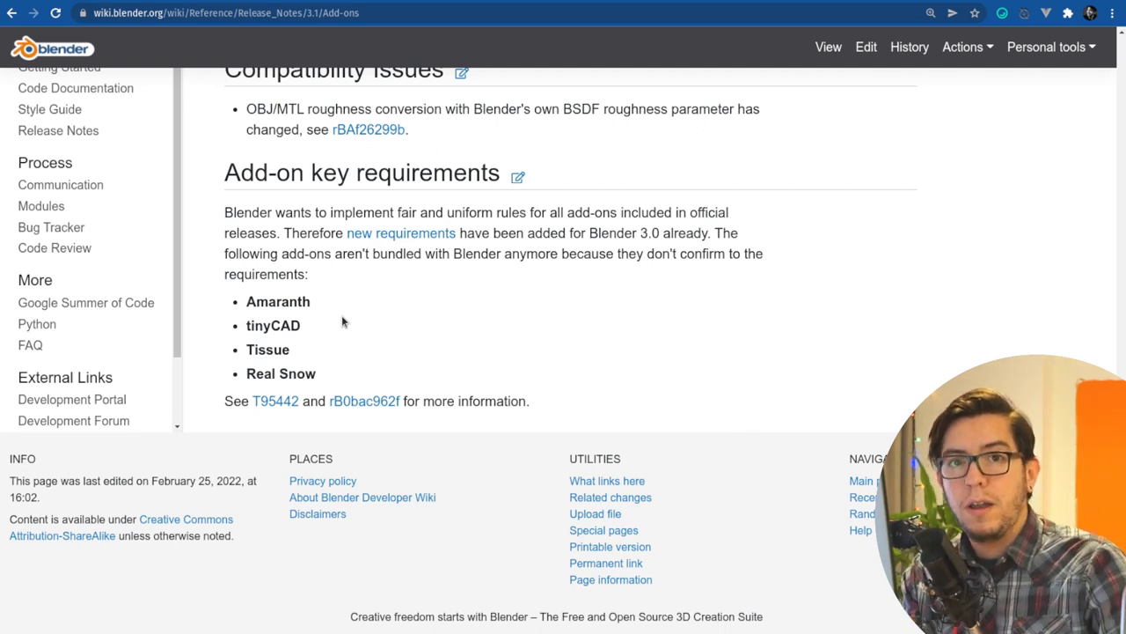
mouse_move(303, 331)
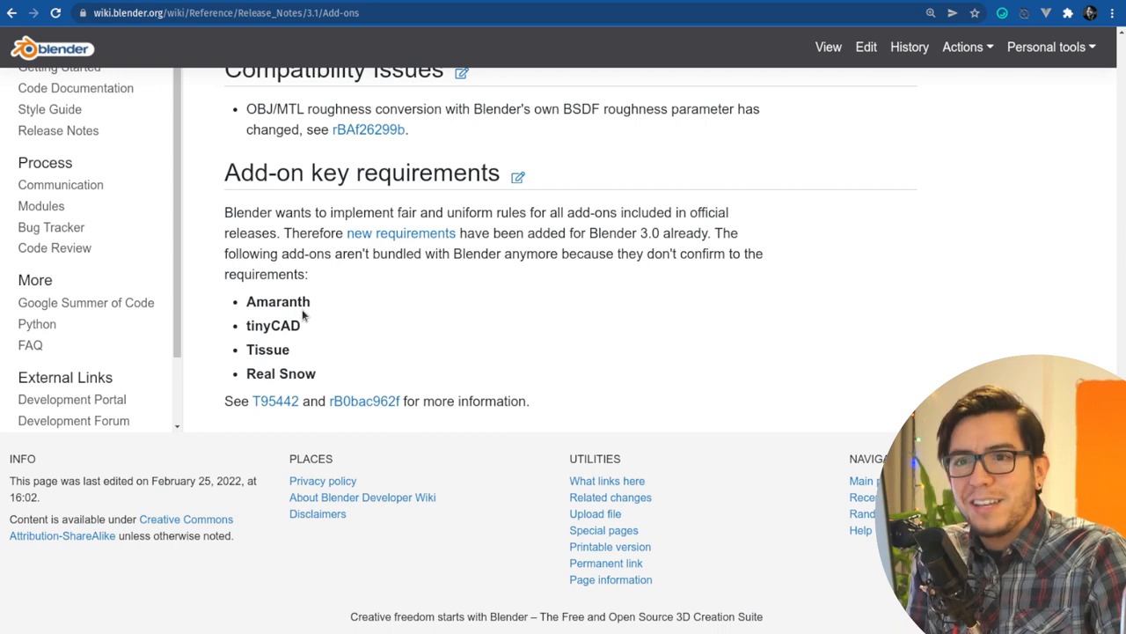
double_click(278, 301)
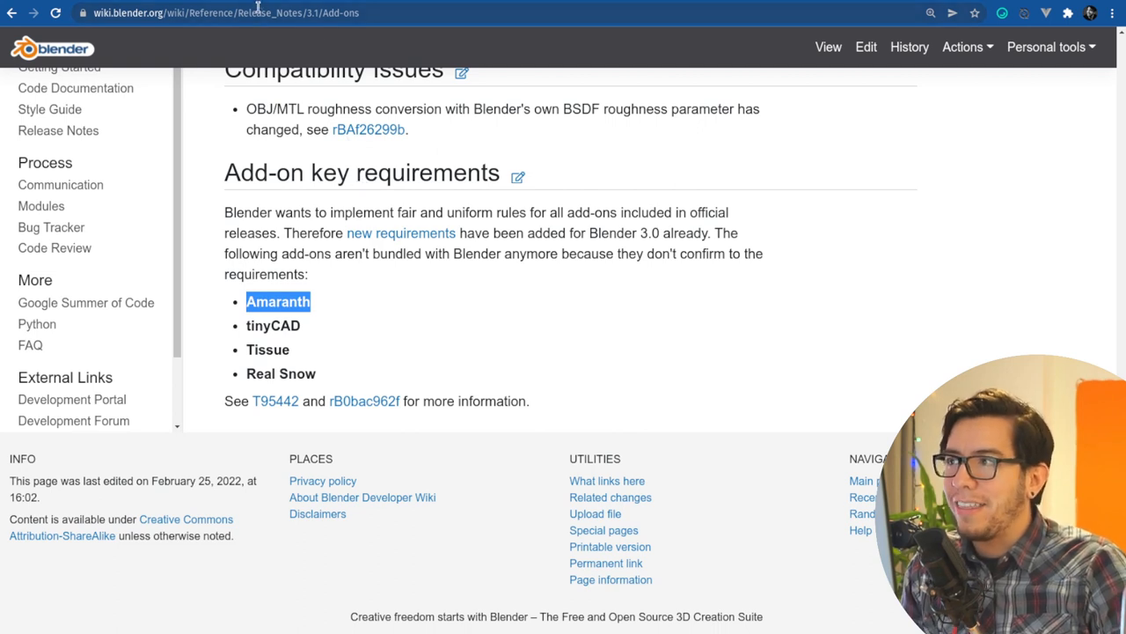
left_click(278, 301)
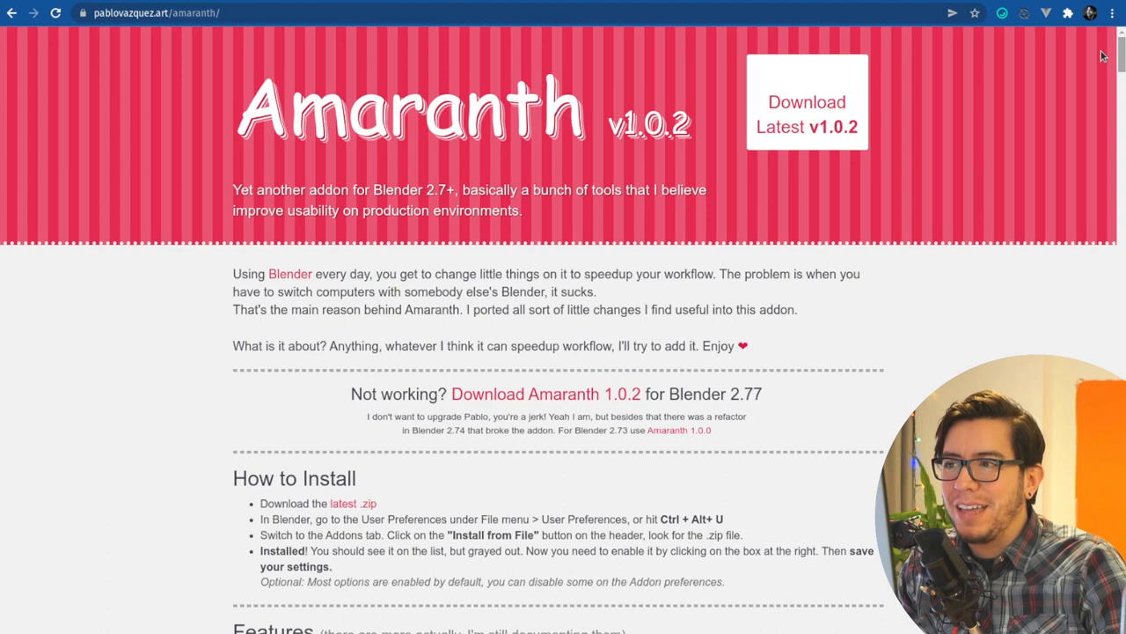
double_click(439, 190)
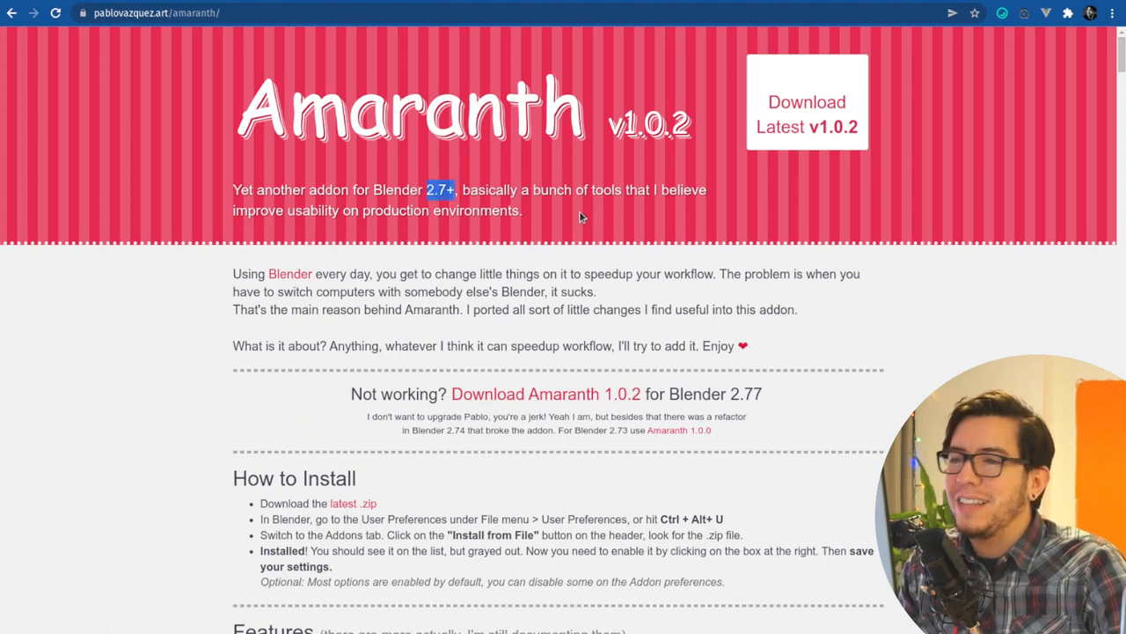
scroll("down", 3)
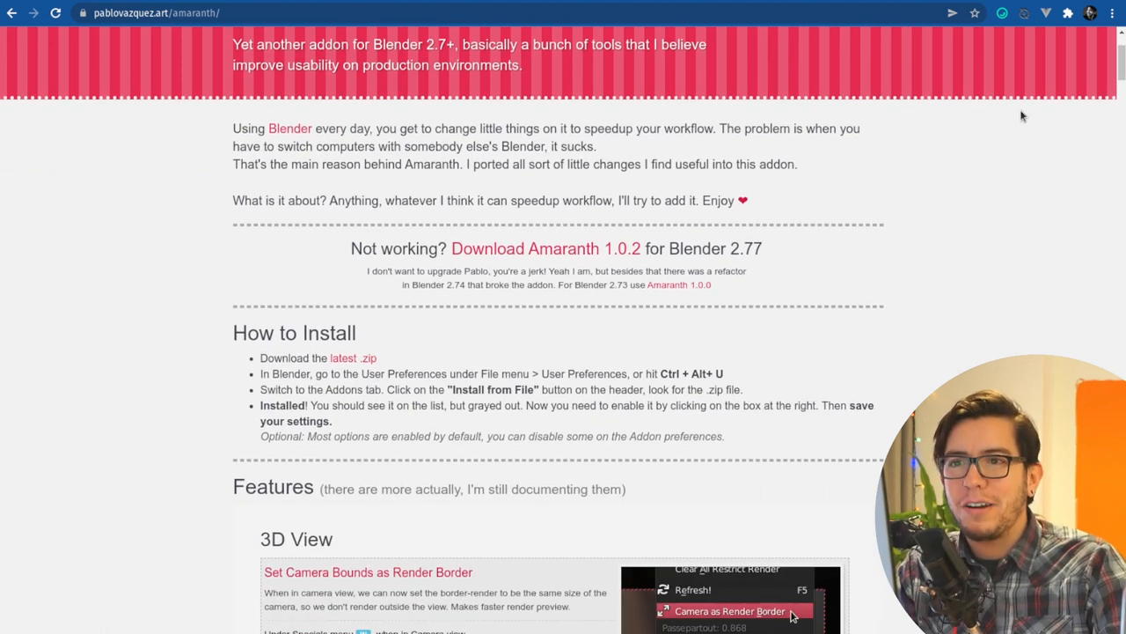
scroll("down", 3)
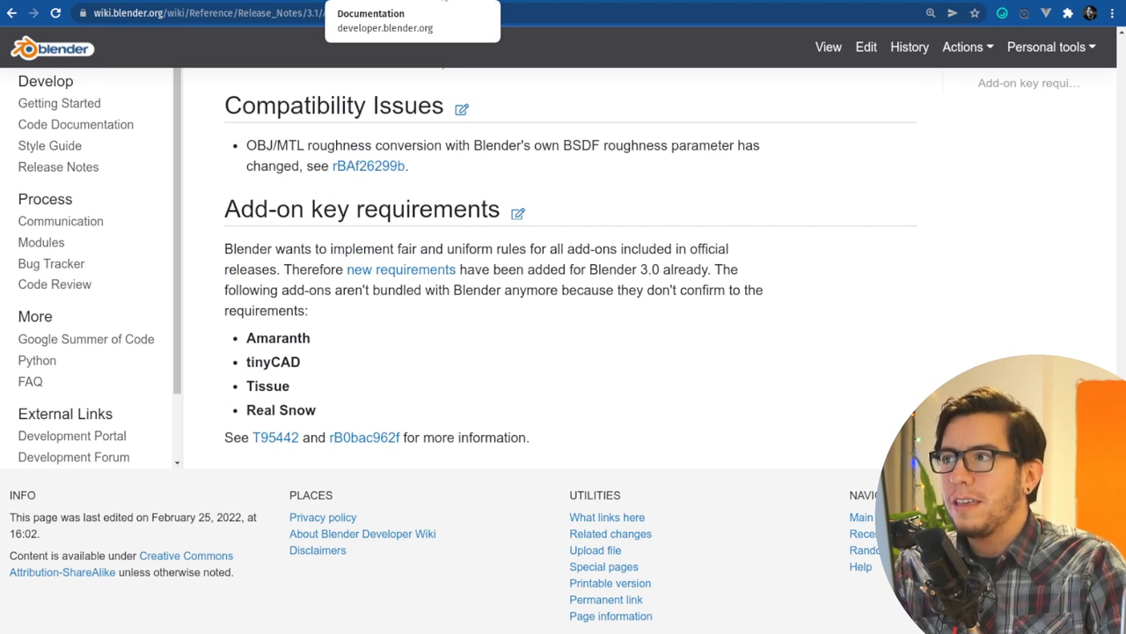
Go to the Documentation project via bookmark, try a 'documen' search, and browse the page
left_click(384, 21)
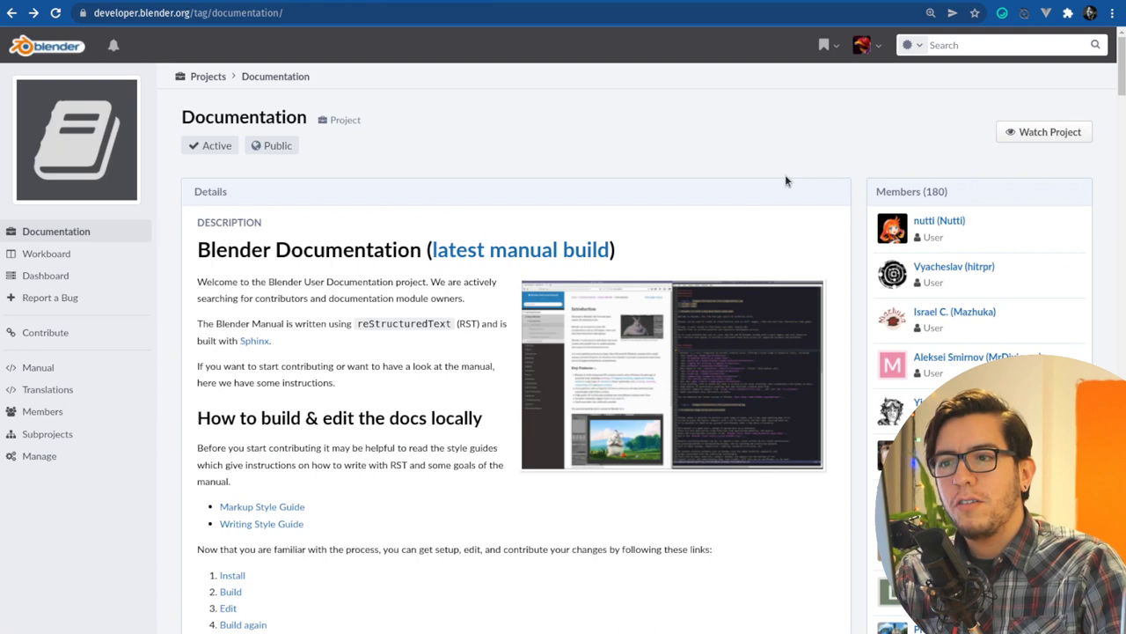
mouse_move(649, 166)
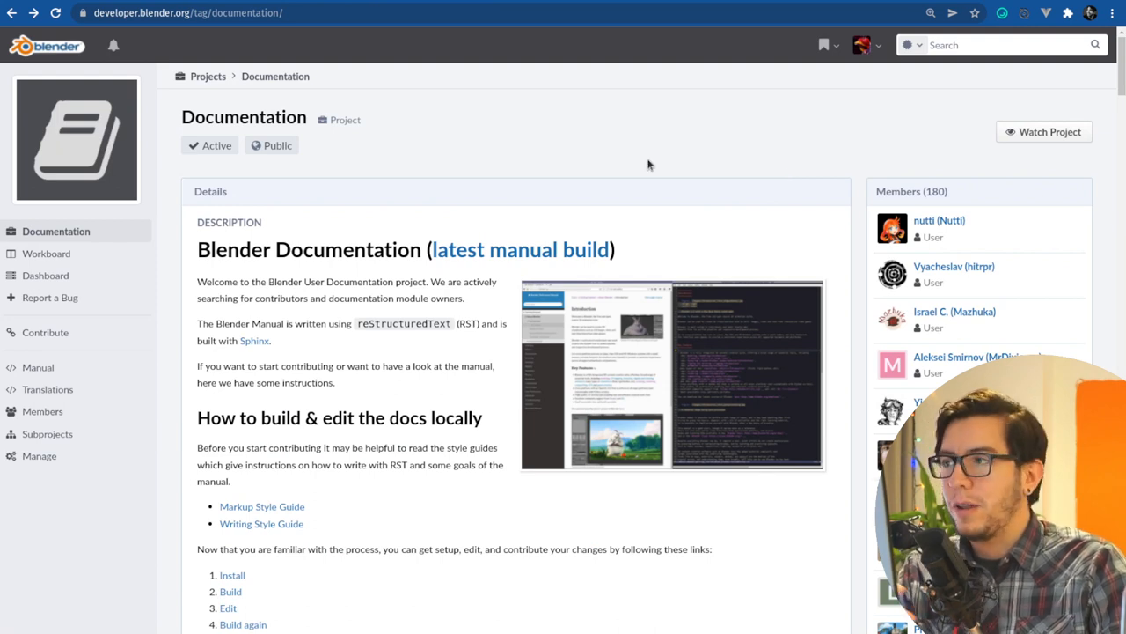
mouse_move(873, 95)
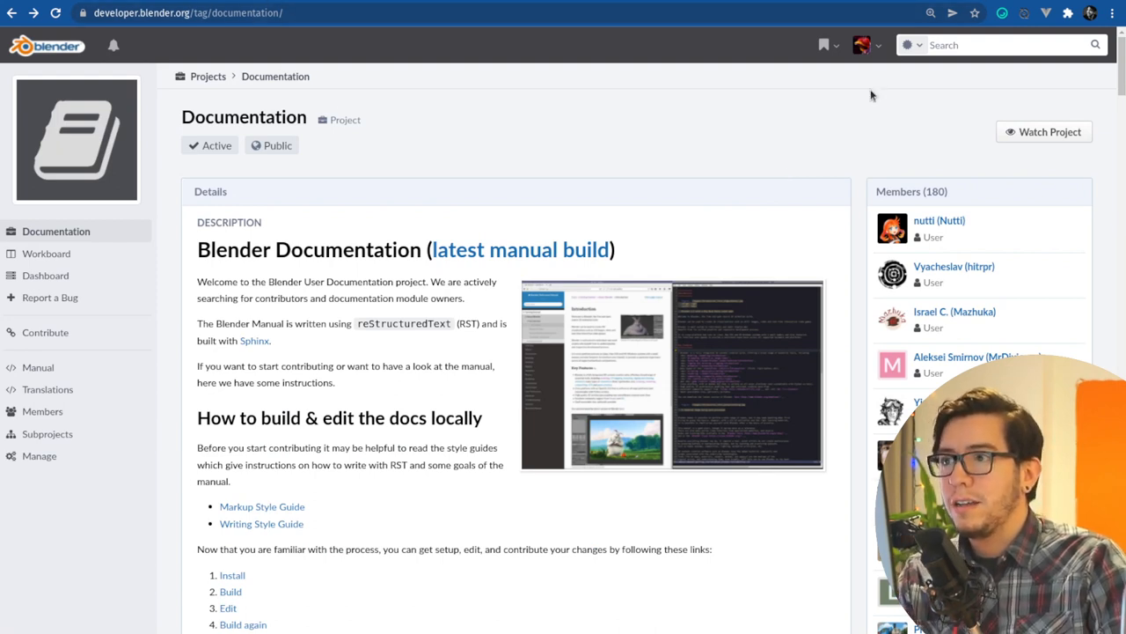
type("documen")
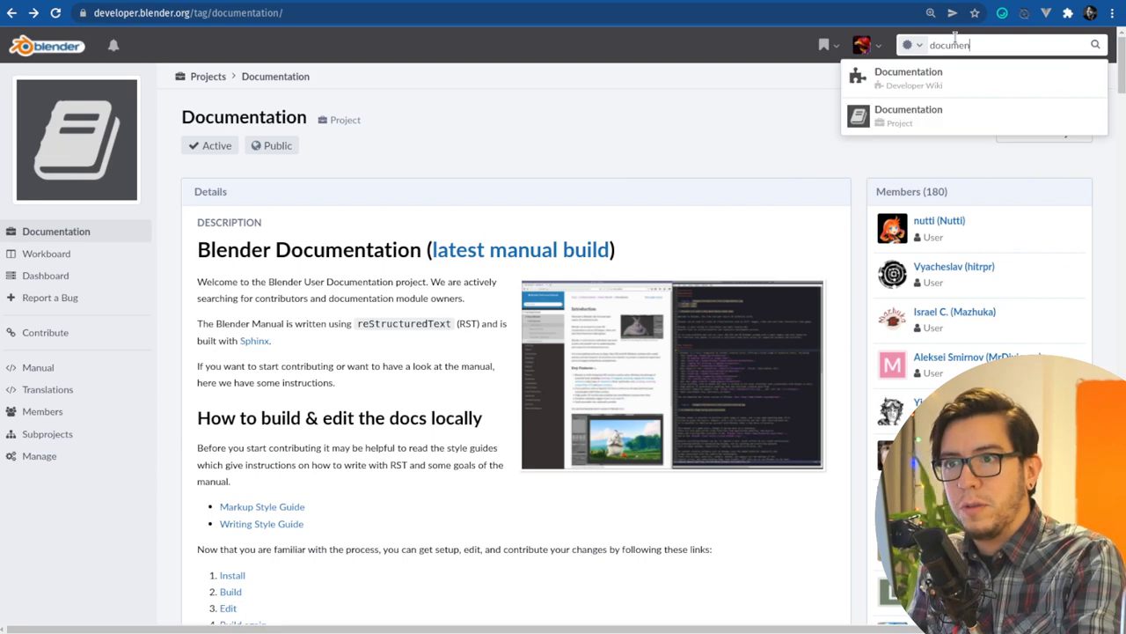
key("Backspace")
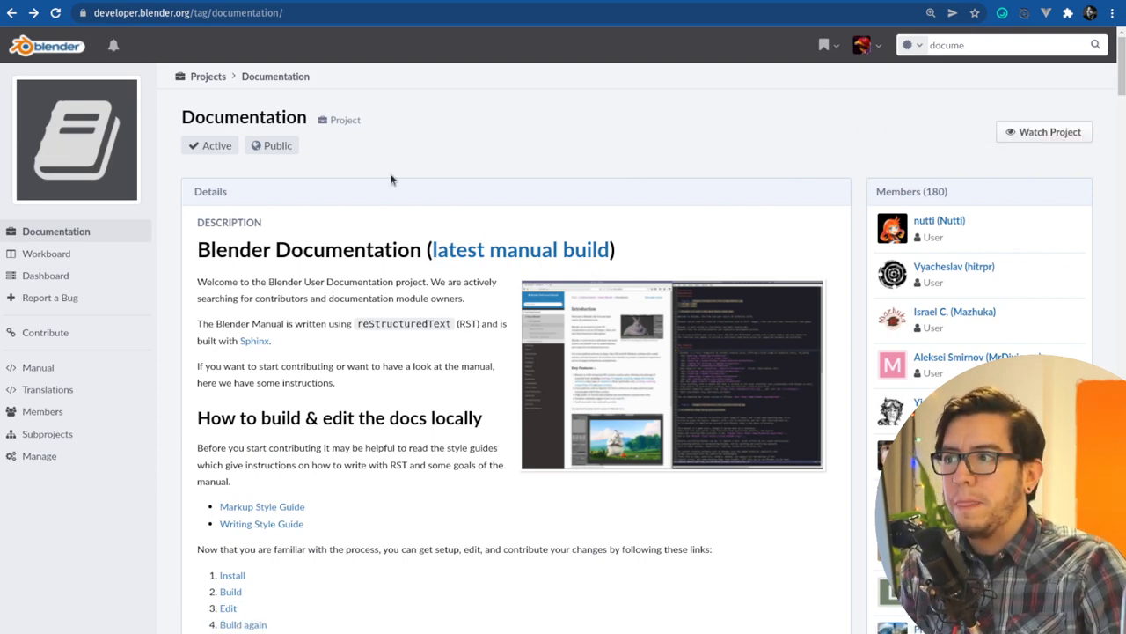
scroll("down", 3)
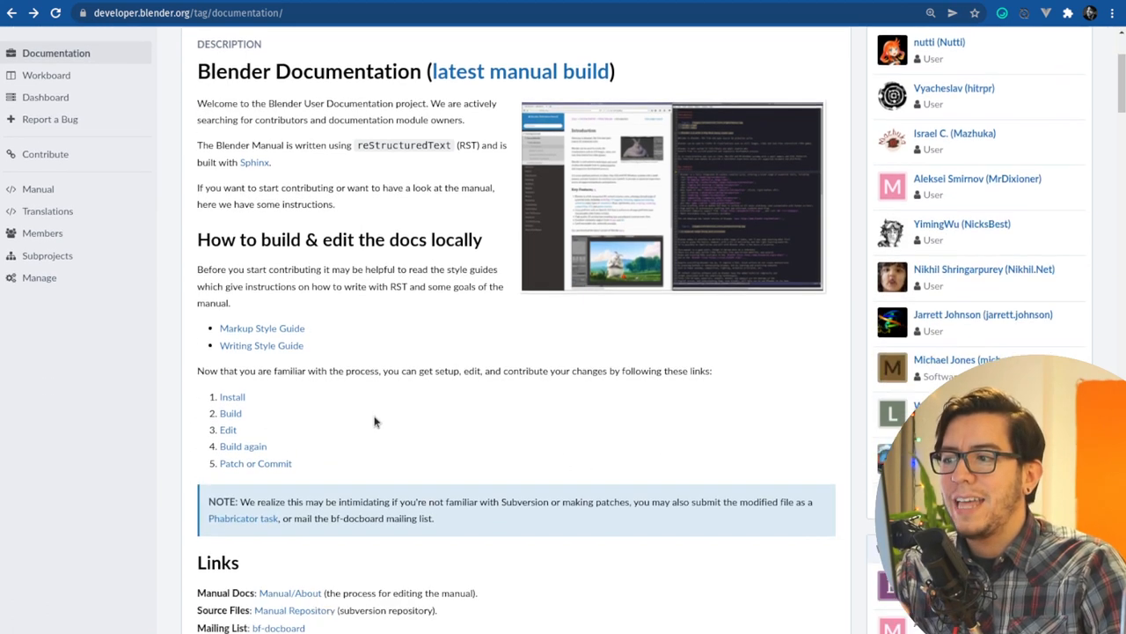
scroll("down", 3)
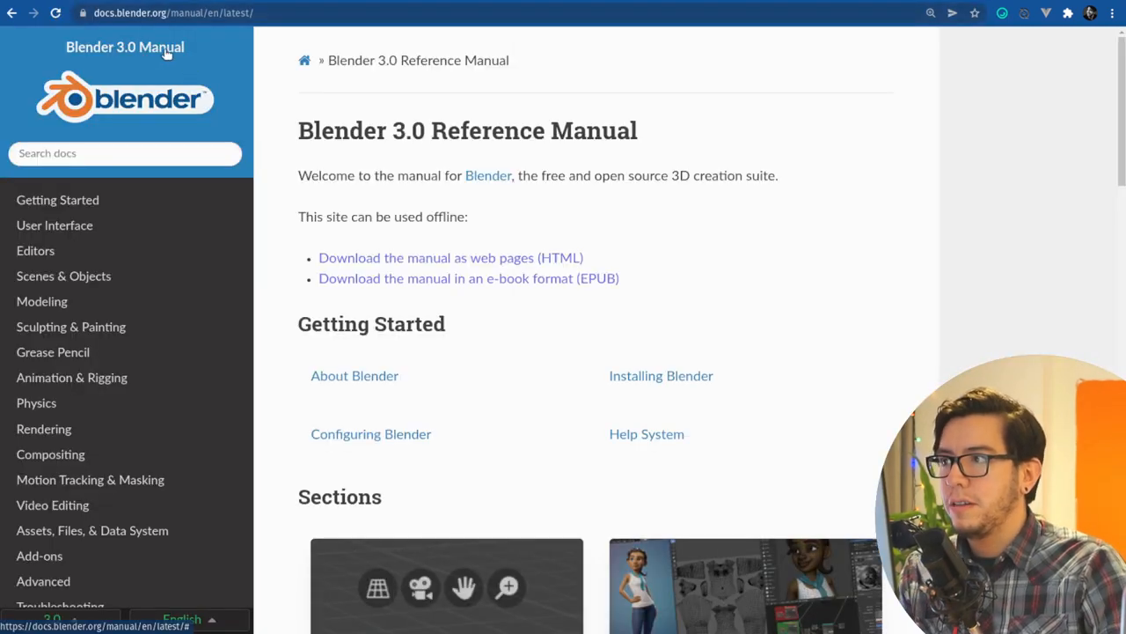
Follow the 'Contribute to this Manual' link from the manual home page
scroll("down", 3)
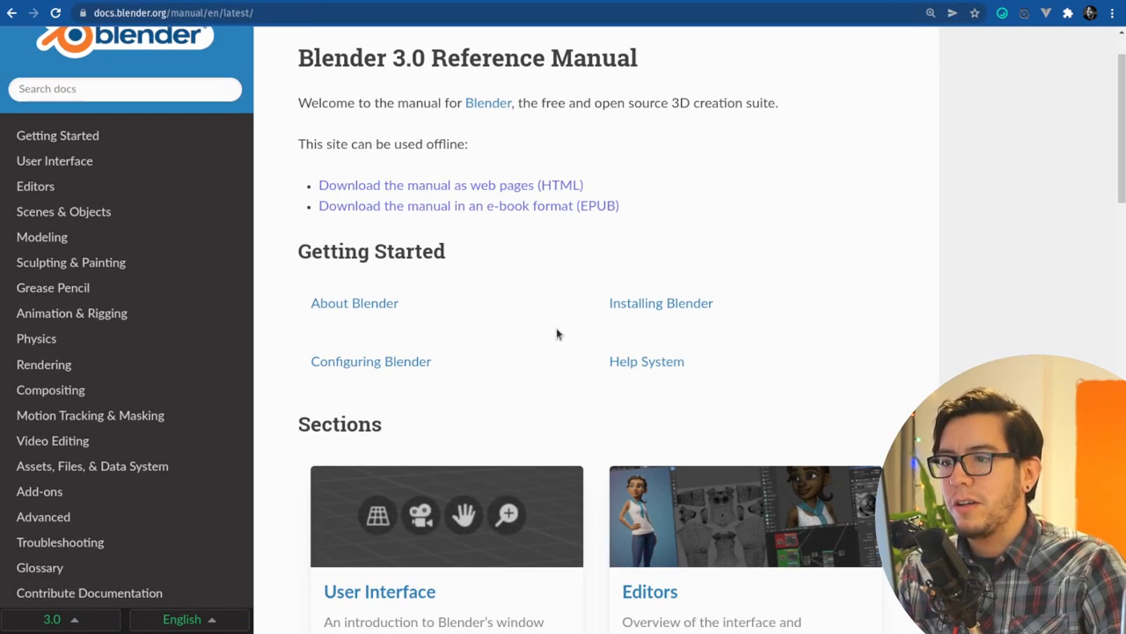
scroll("down", 3)
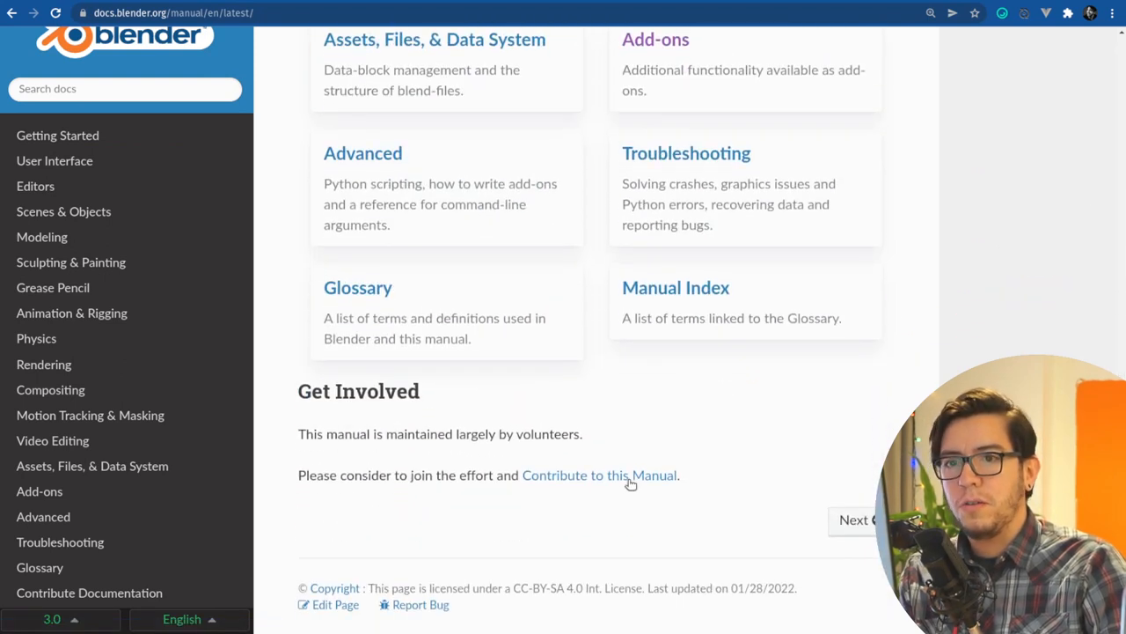
left_click(598, 475)
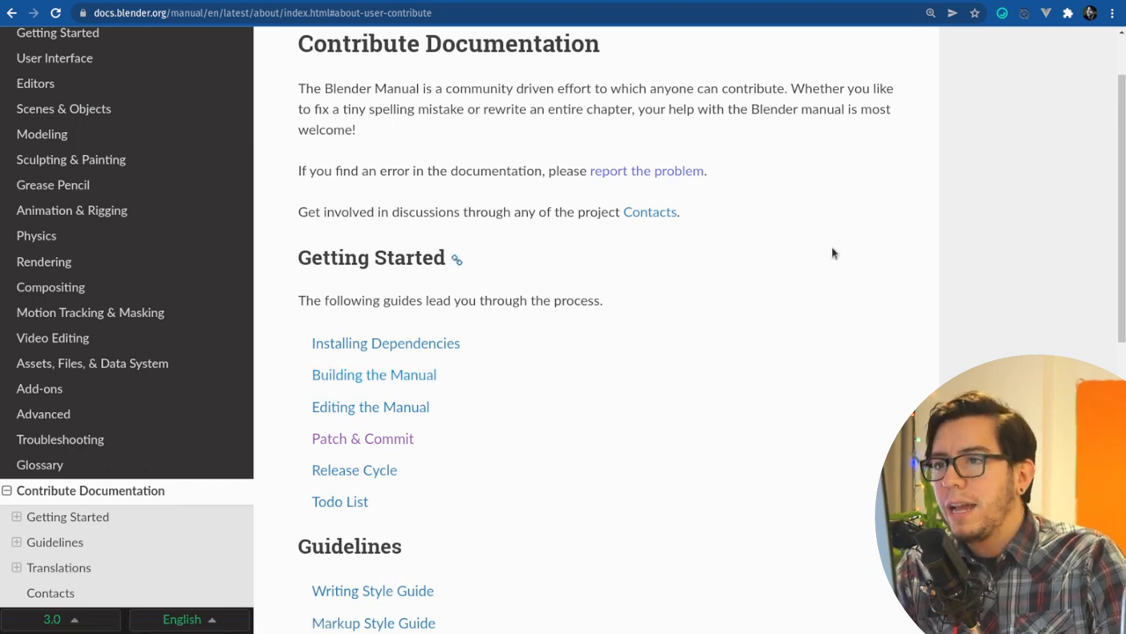
mouse_move(820, 257)
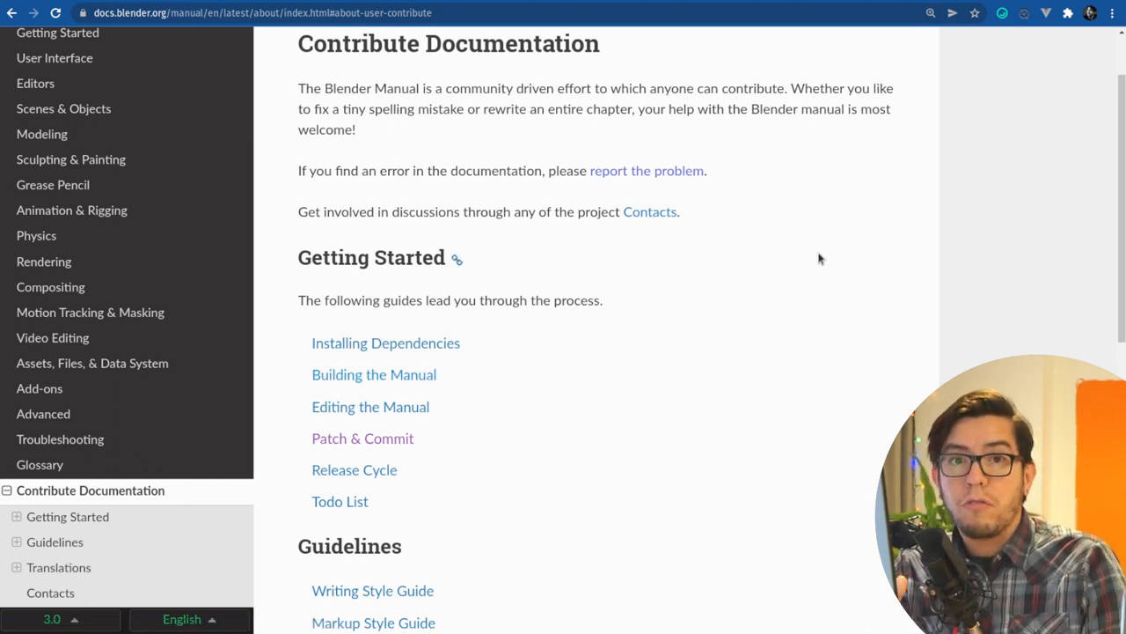
mouse_move(773, 193)
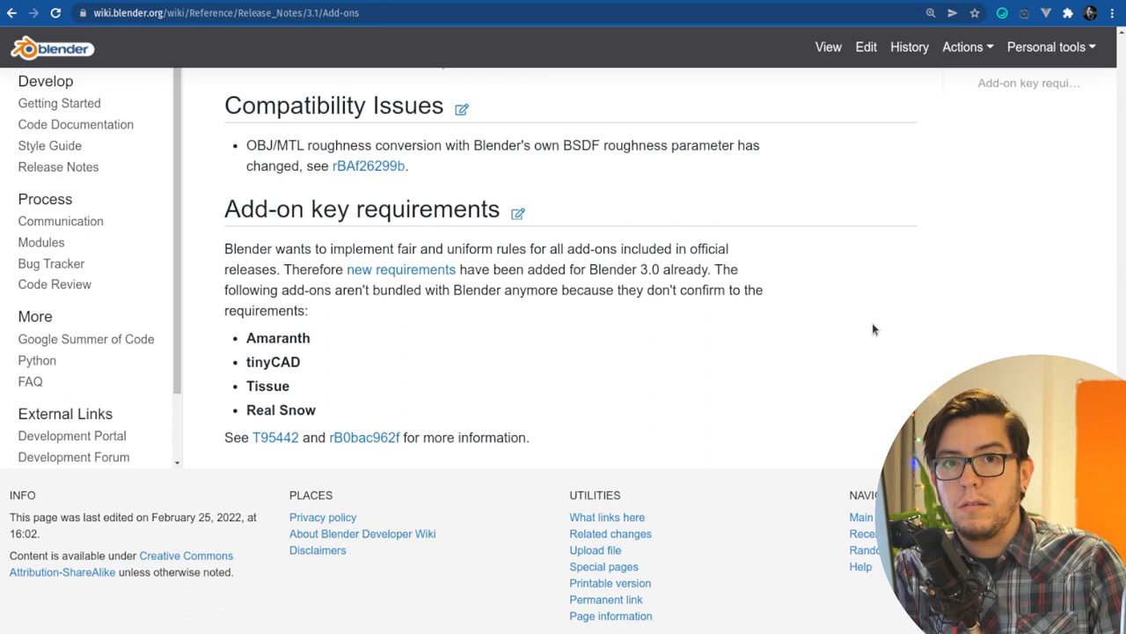
mouse_move(809, 260)
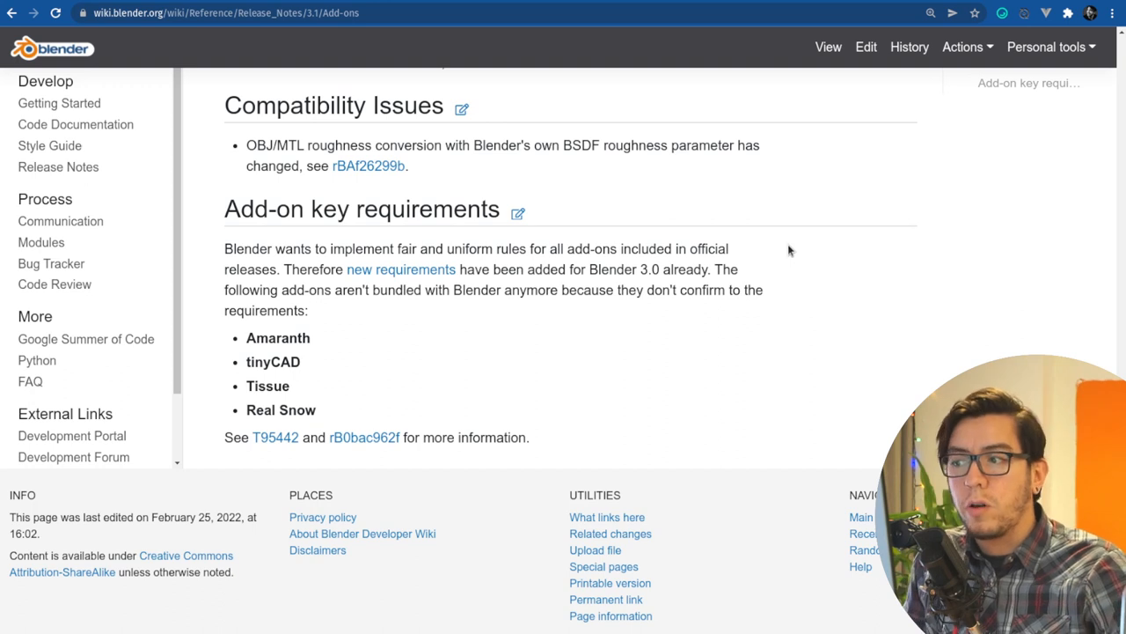
mouse_move(296, 450)
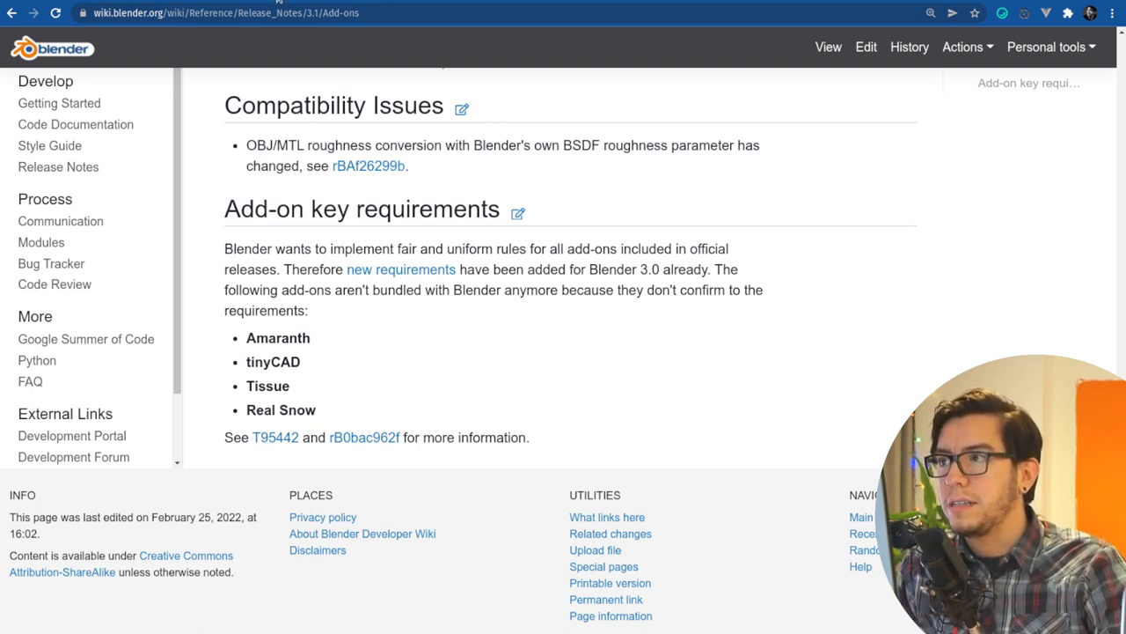
Follow the T95442 link to the task tracking add-on key requirement updates
left_click(275, 436)
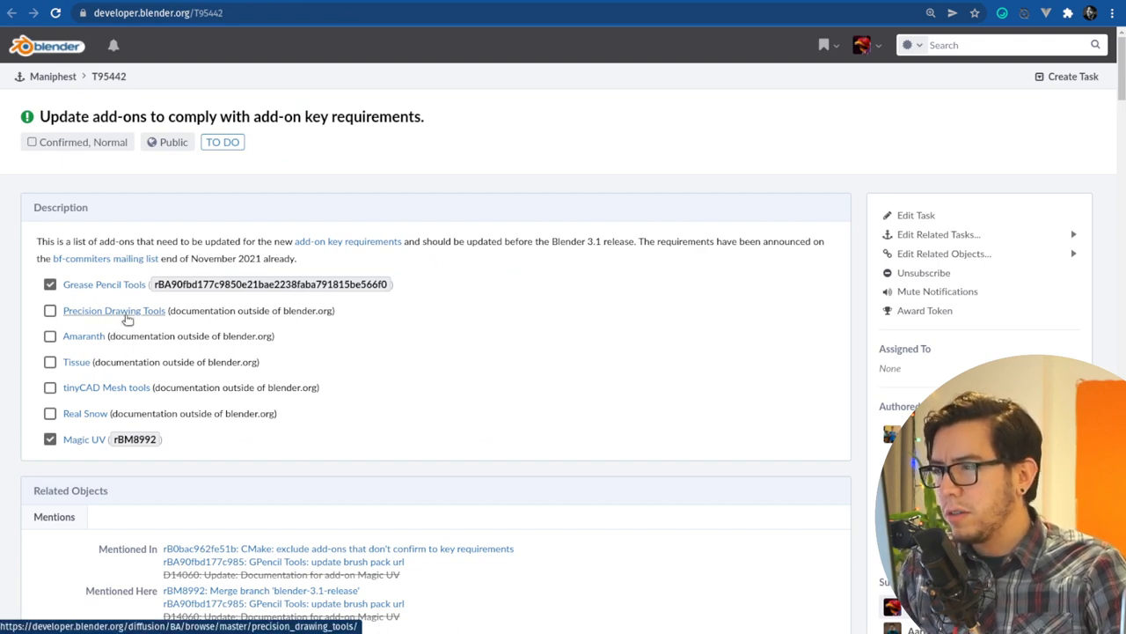
Return via the release notes to task T95442 and follow its Tissue link to the mesh_tissue folder
left_click(349, 241)
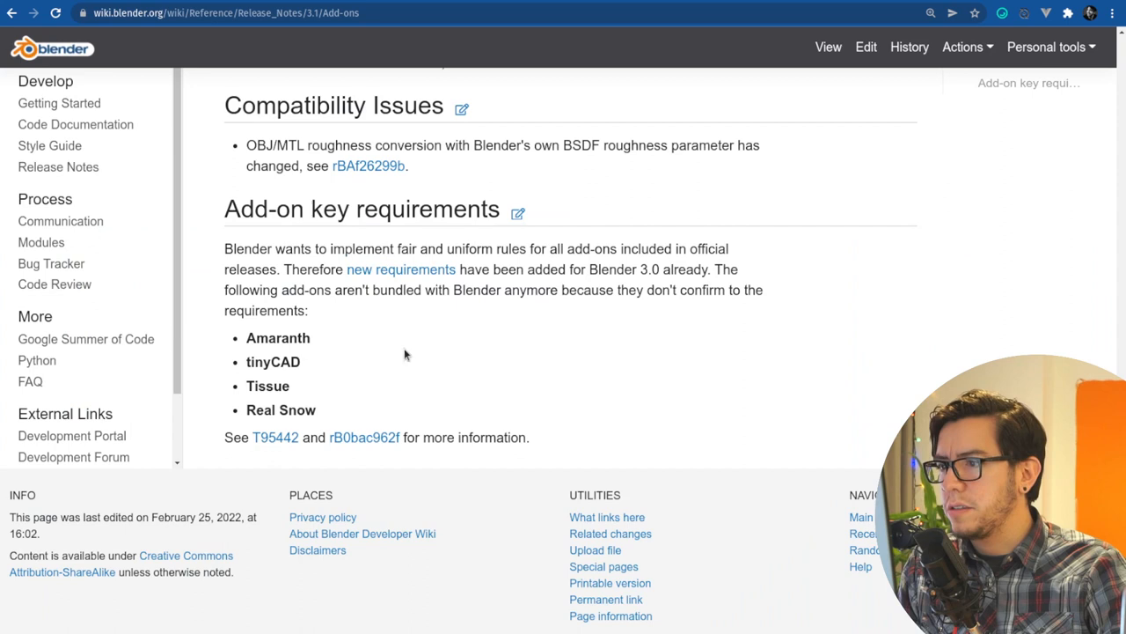
left_click(274, 437)
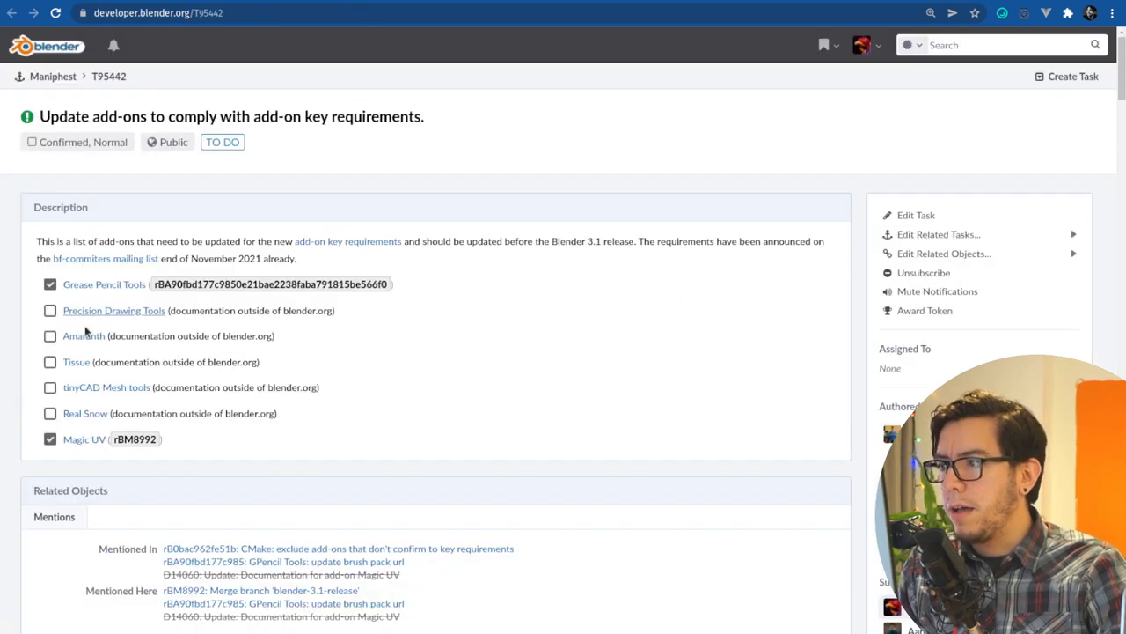
mouse_move(85, 334)
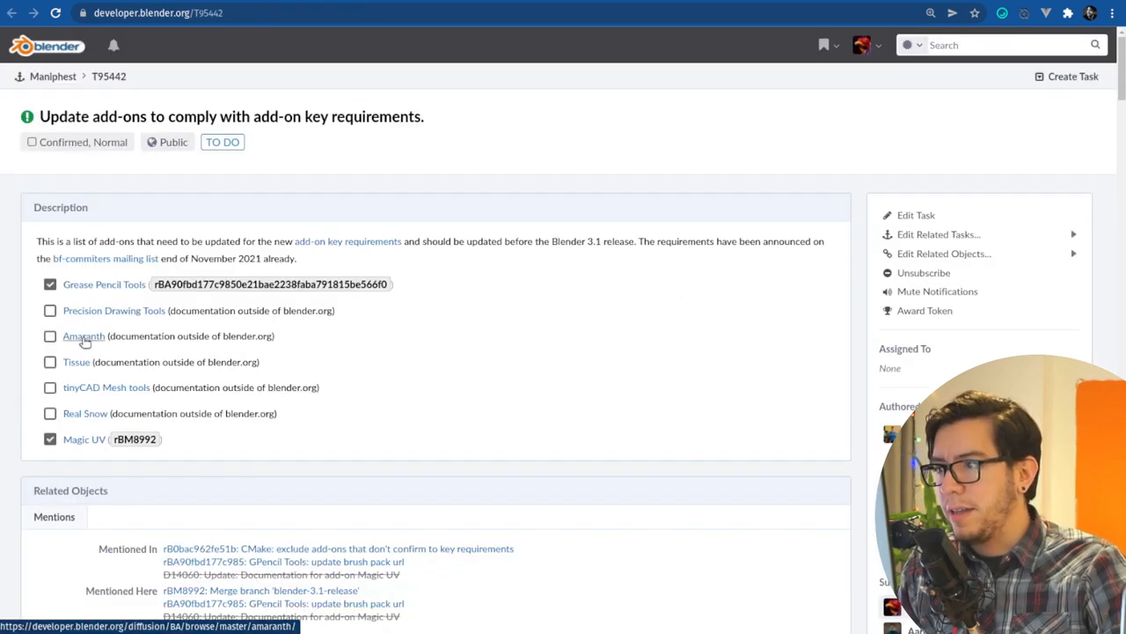
mouse_move(84, 412)
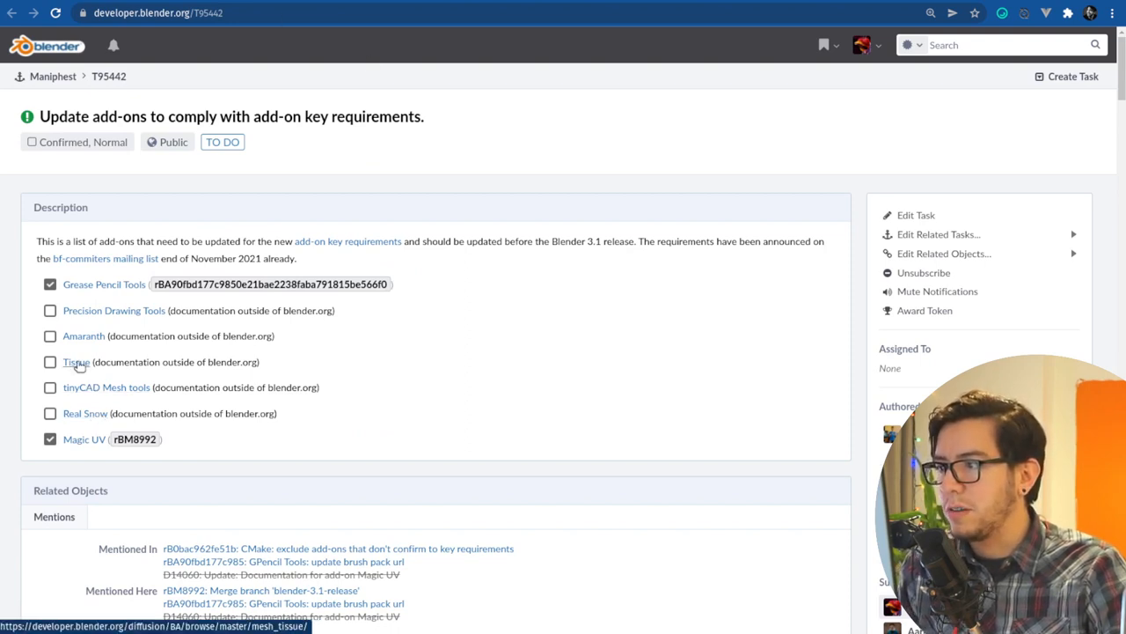
left_click(76, 362)
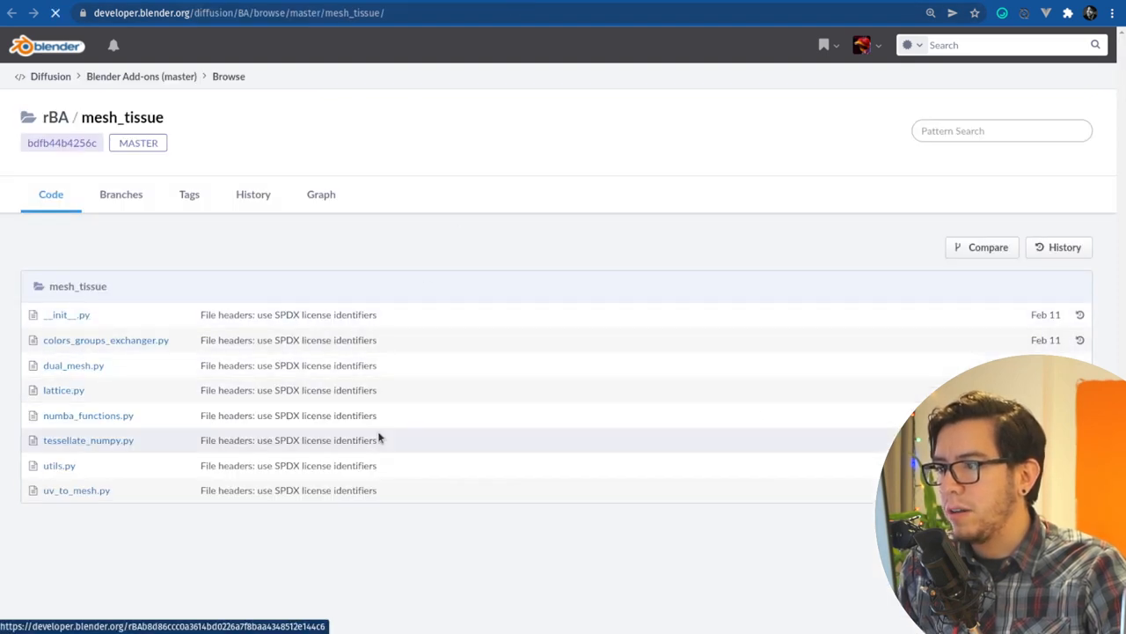
Browse the Tissue GitHub wiki's installation and tools sections
left_click(67, 313)
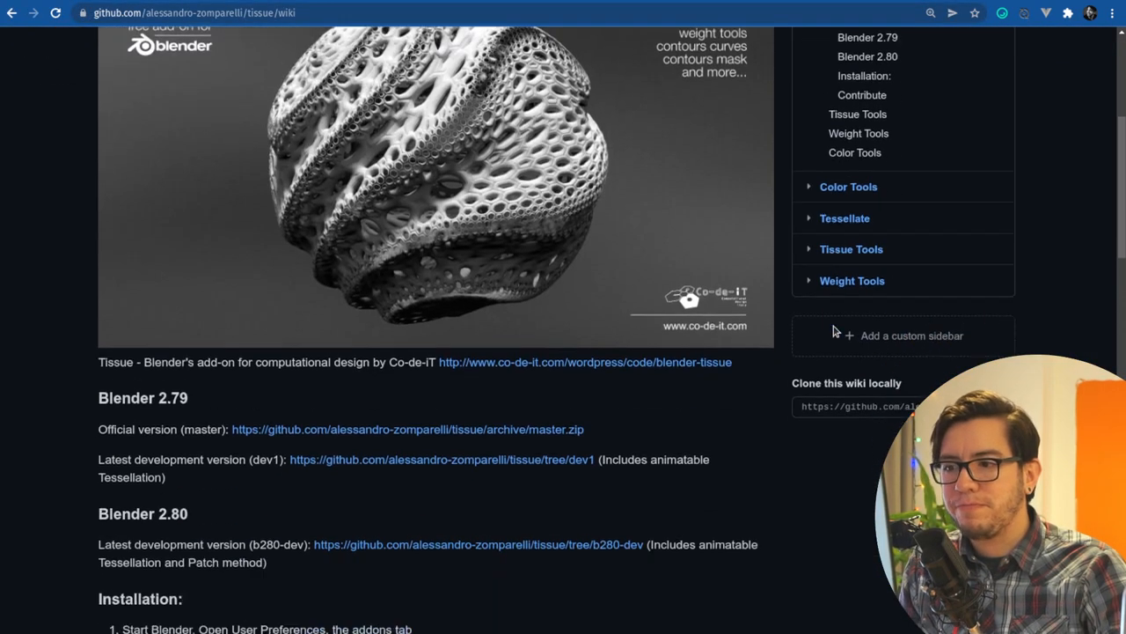
scroll("down", 3)
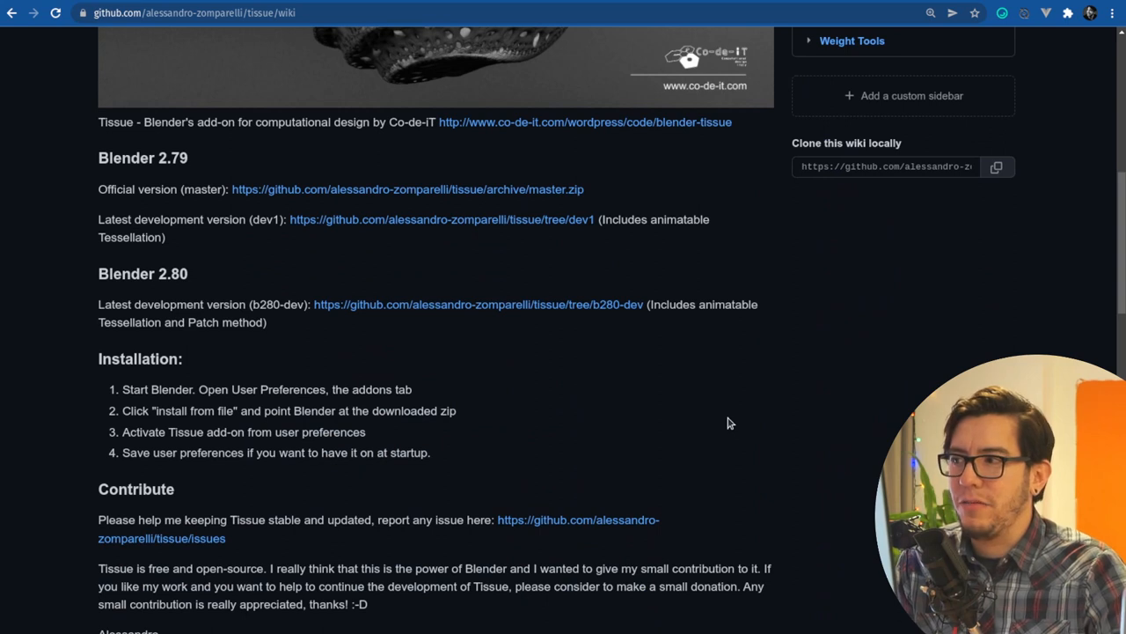
scroll("down", 3)
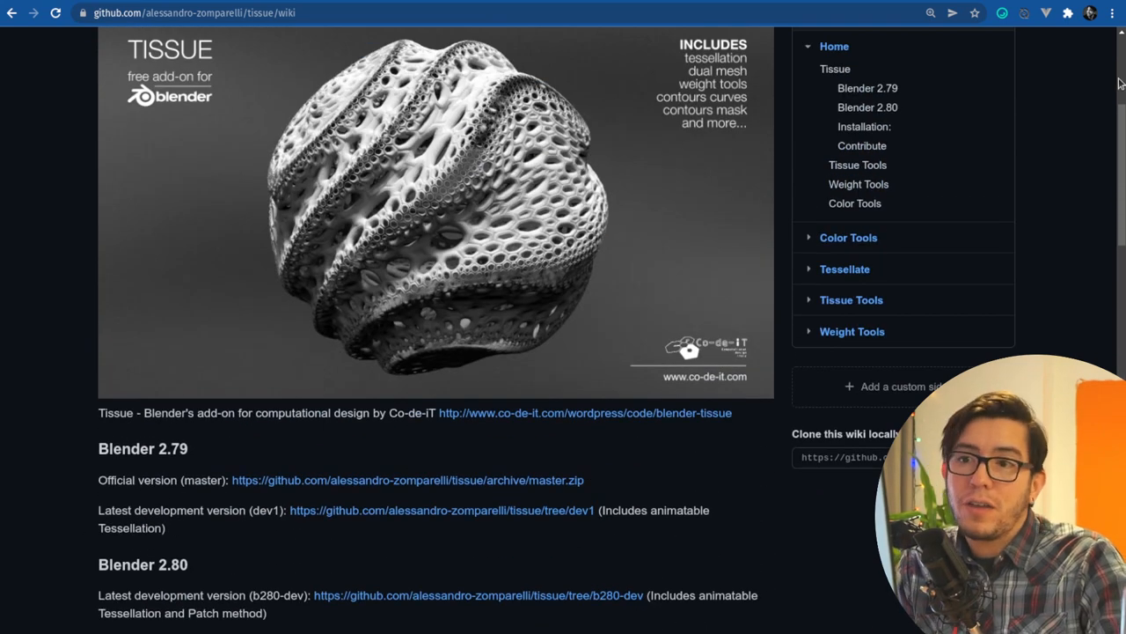
scroll("down", 3)
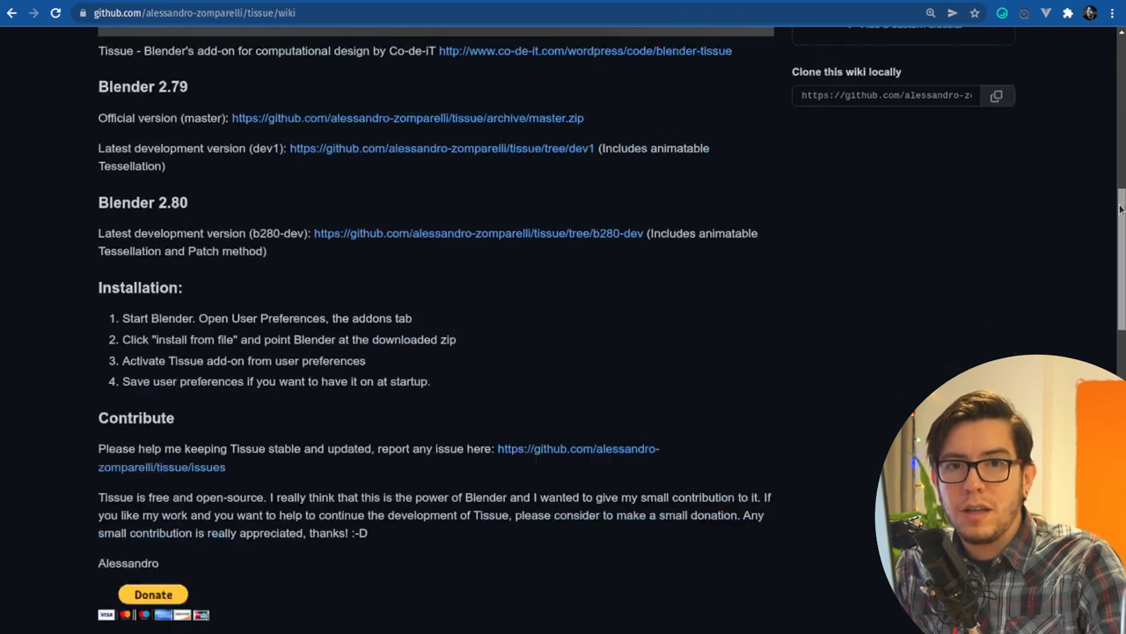
scroll("down", 3)
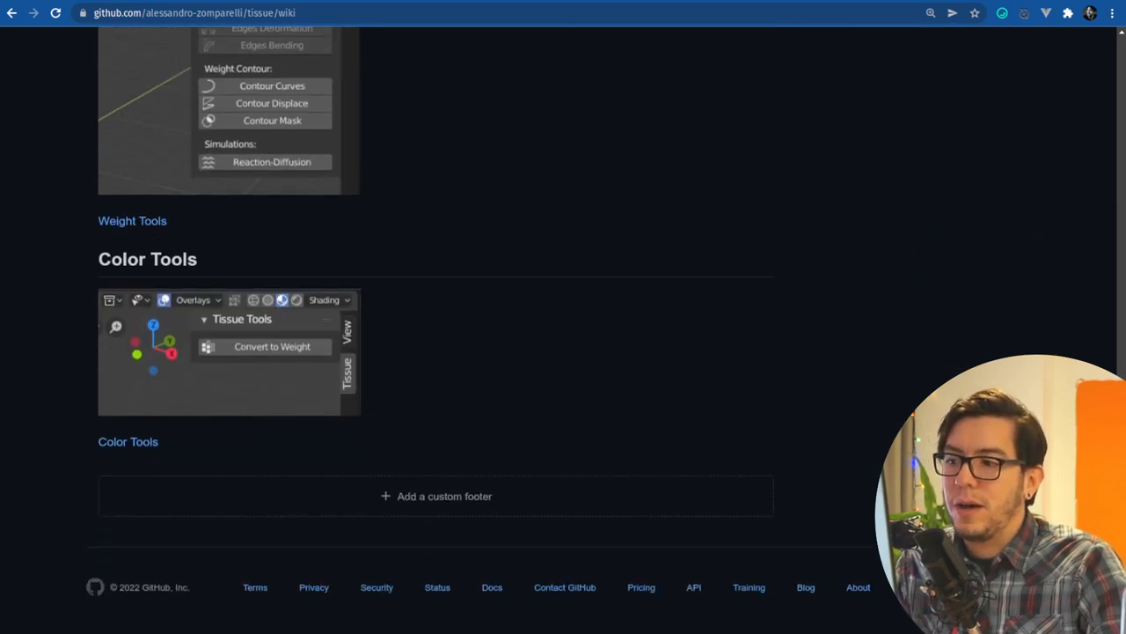
scroll("up", 3)
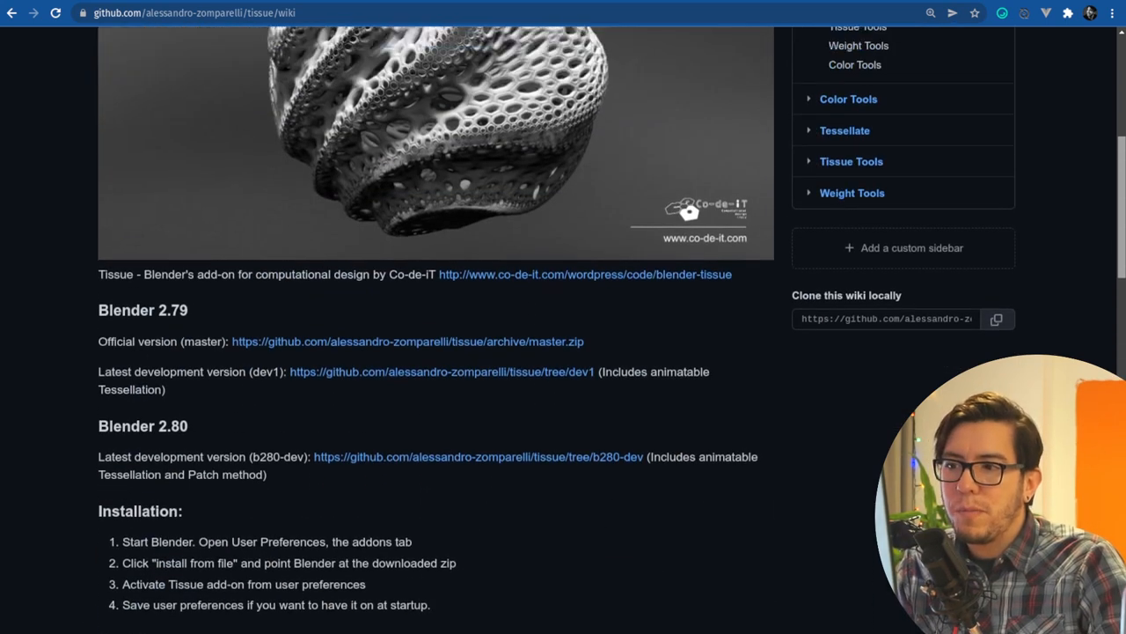
scroll("up", 3)
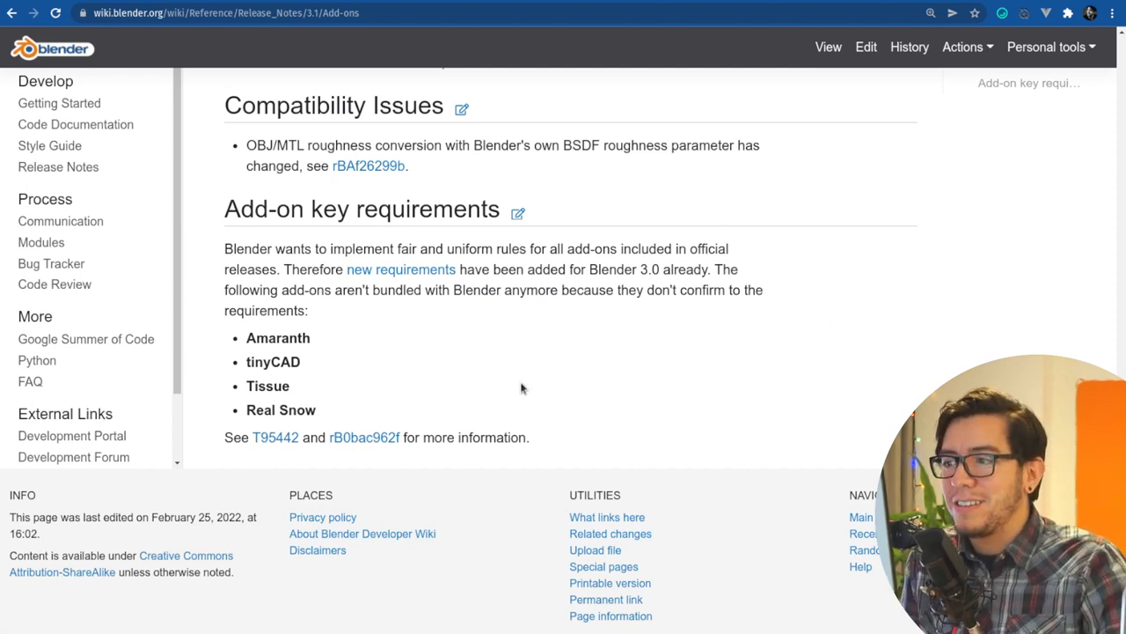
mouse_move(553, 362)
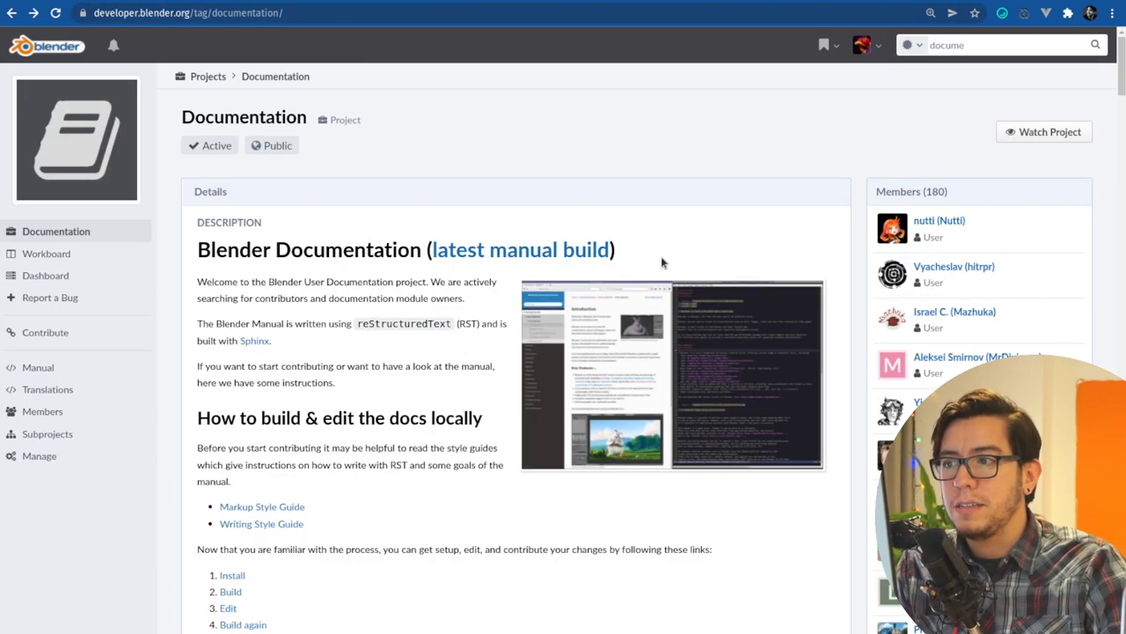
Scroll through the address suggestions for the typed blender.org address
scroll("down", 3)
type("blender.")
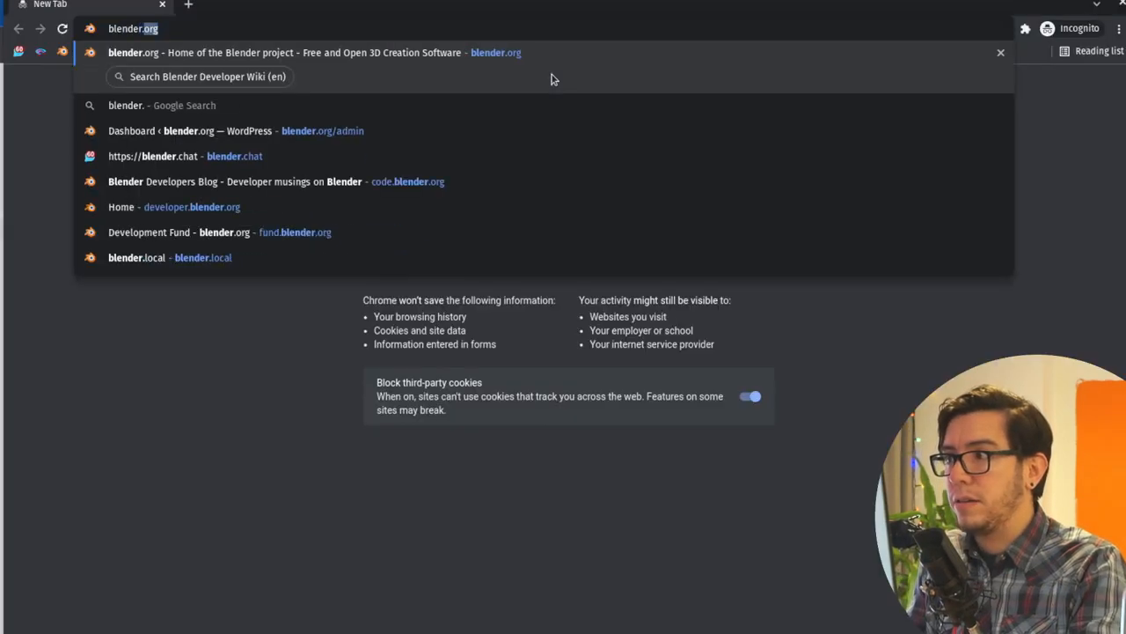
Go to blender.chat, search channels for 'docs', and enter the docs channel
left_click(151, 155)
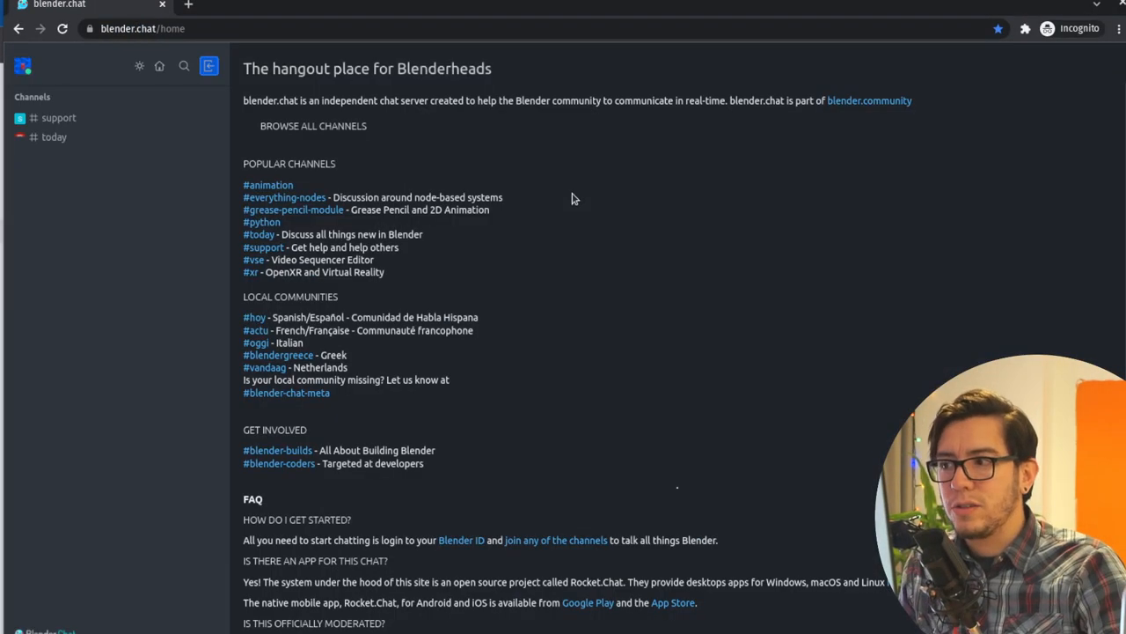
scroll("down", 3)
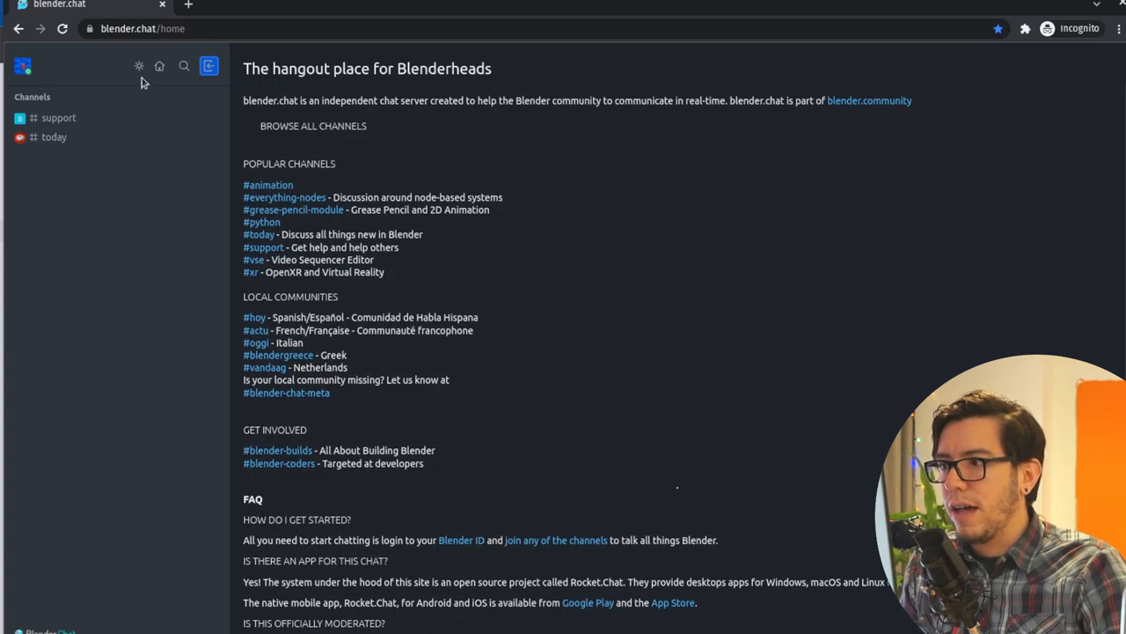
left_click(183, 66)
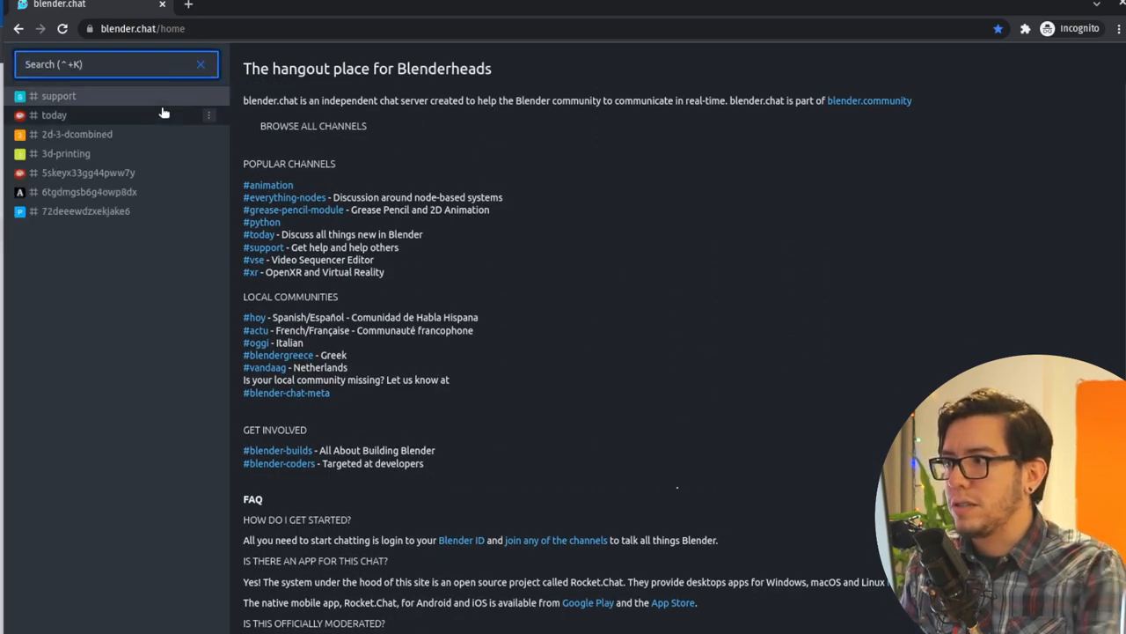
type("docs")
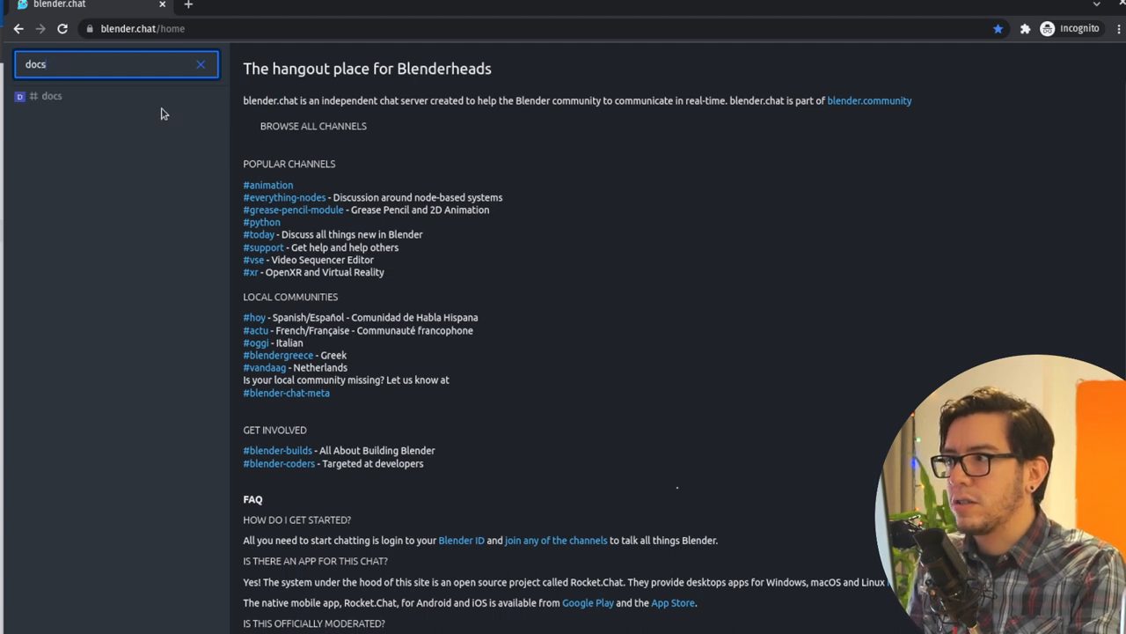
left_click(51, 95)
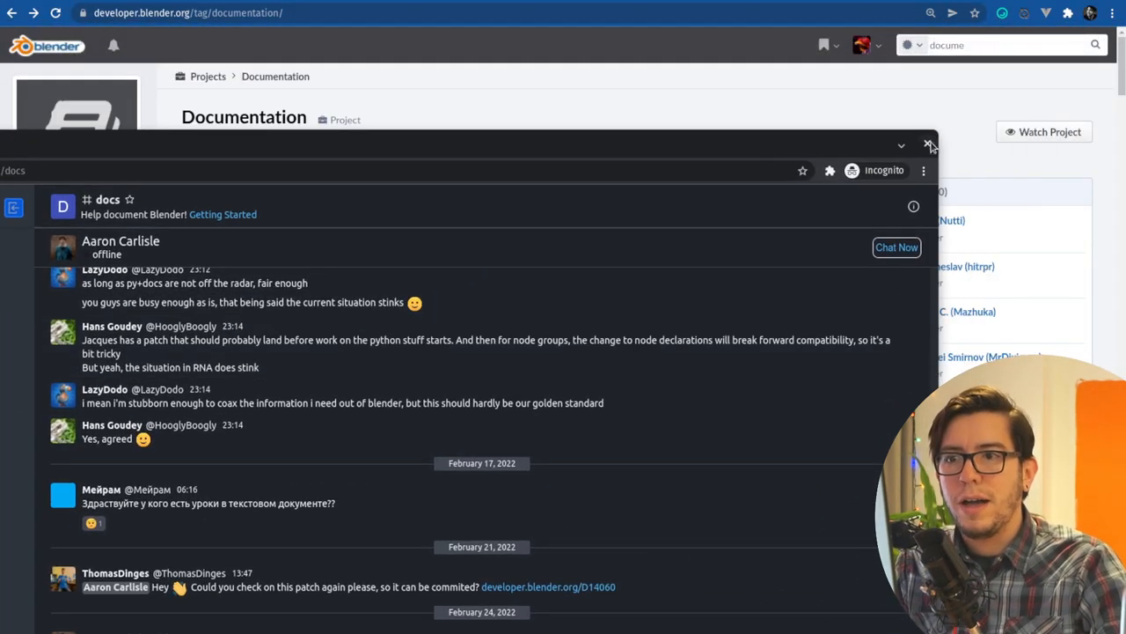
Close the incognito chat window and switch to the Contribute Documentation manual tab
left_click(927, 144)
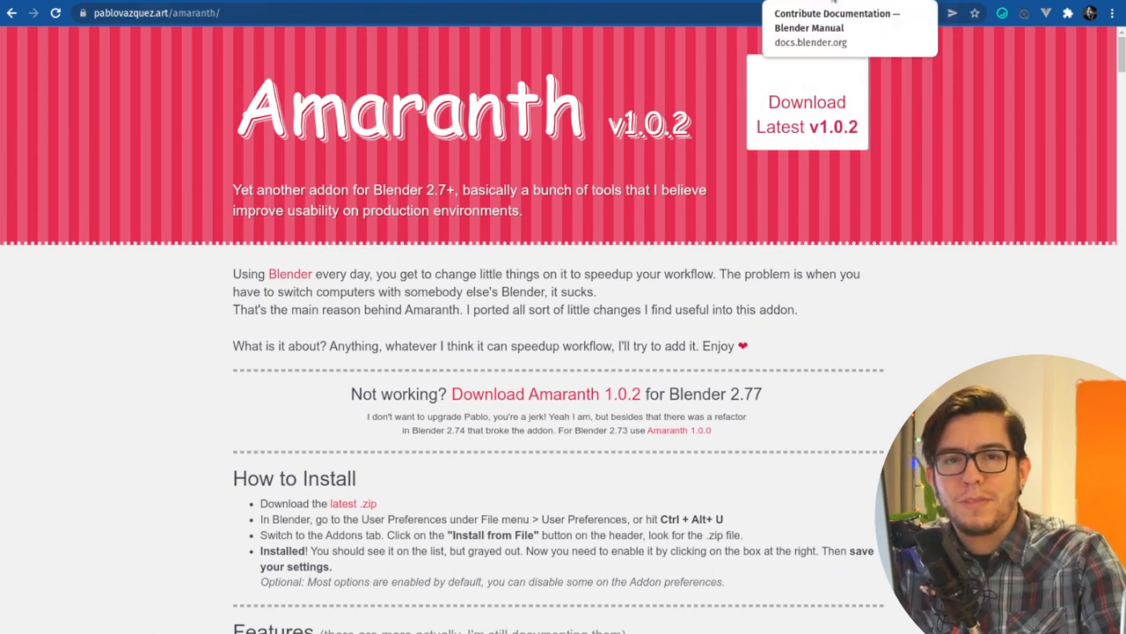
left_click(834, 14)
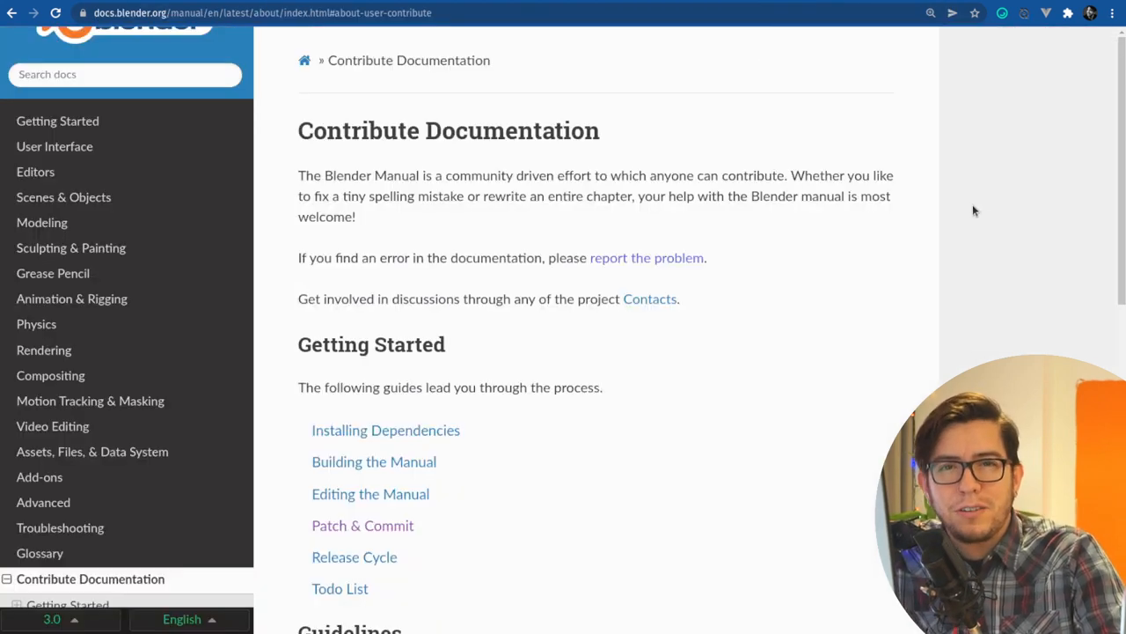